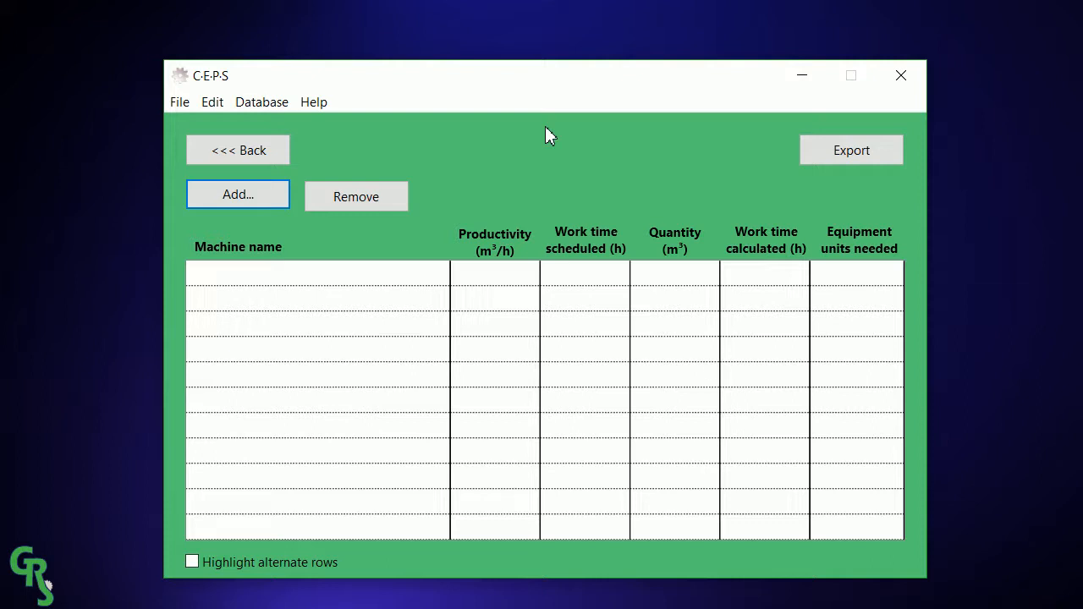
mouse_move(476, 166)
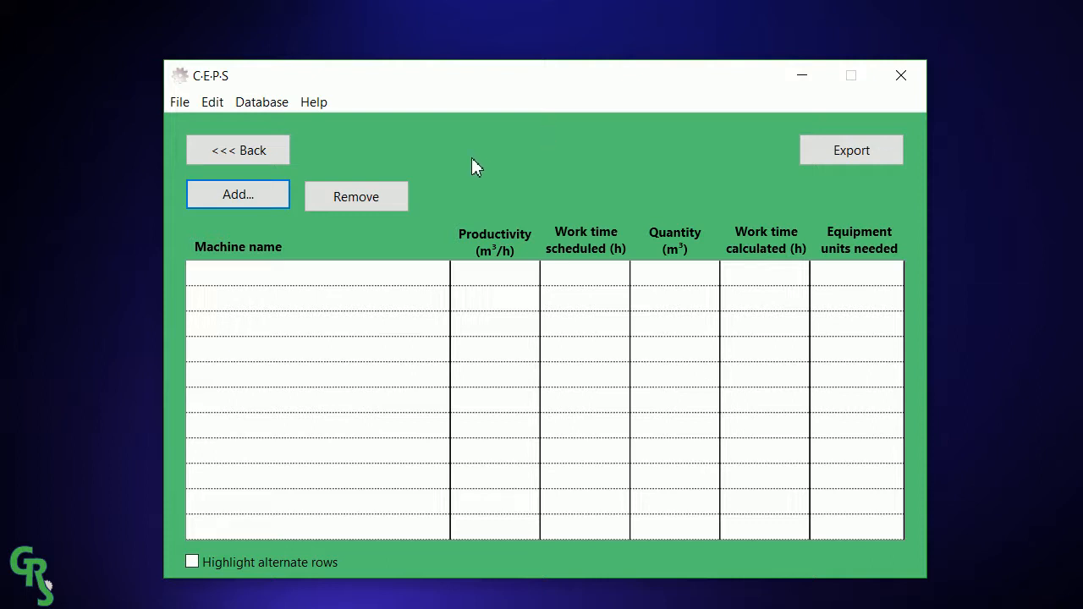
mouse_move(468, 156)
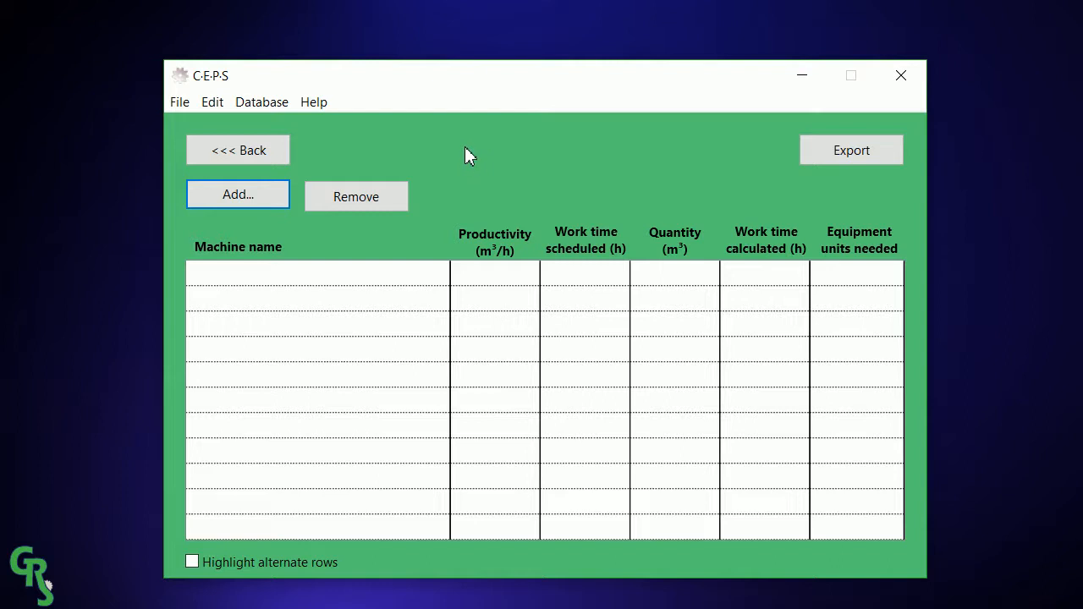
mouse_move(290, 229)
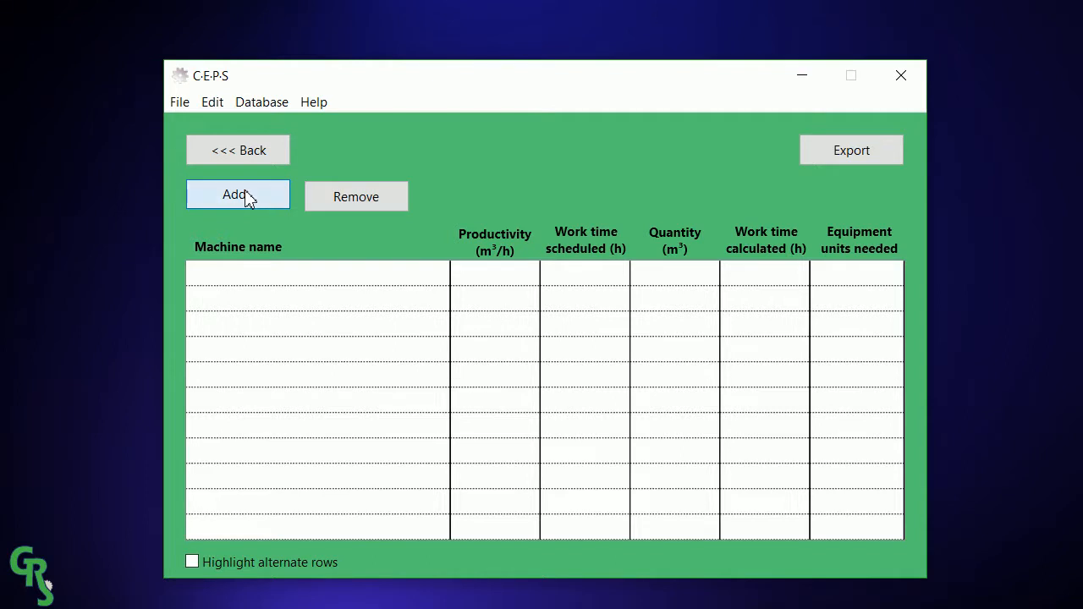
Start a new machine entry and choose the Hitachi ZX330 excavator.
left_click(238, 194)
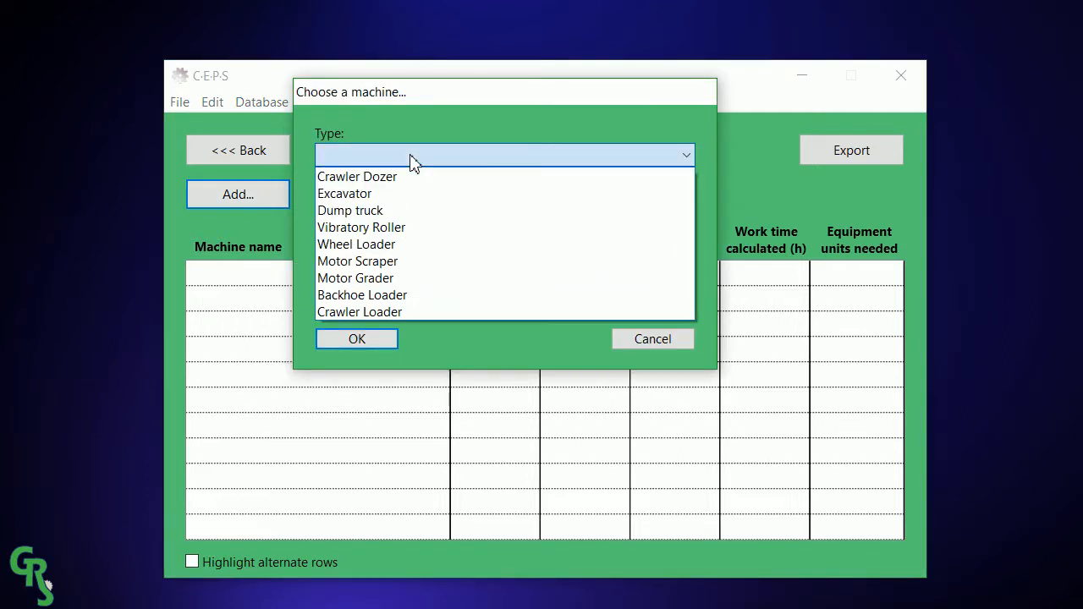
mouse_move(437, 193)
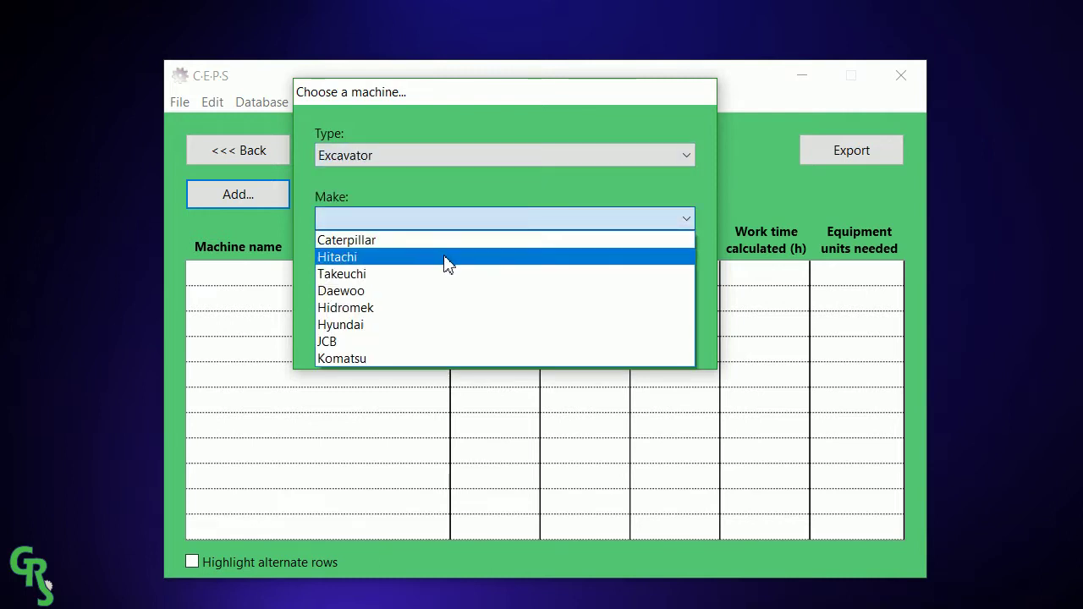
left_click(336, 256)
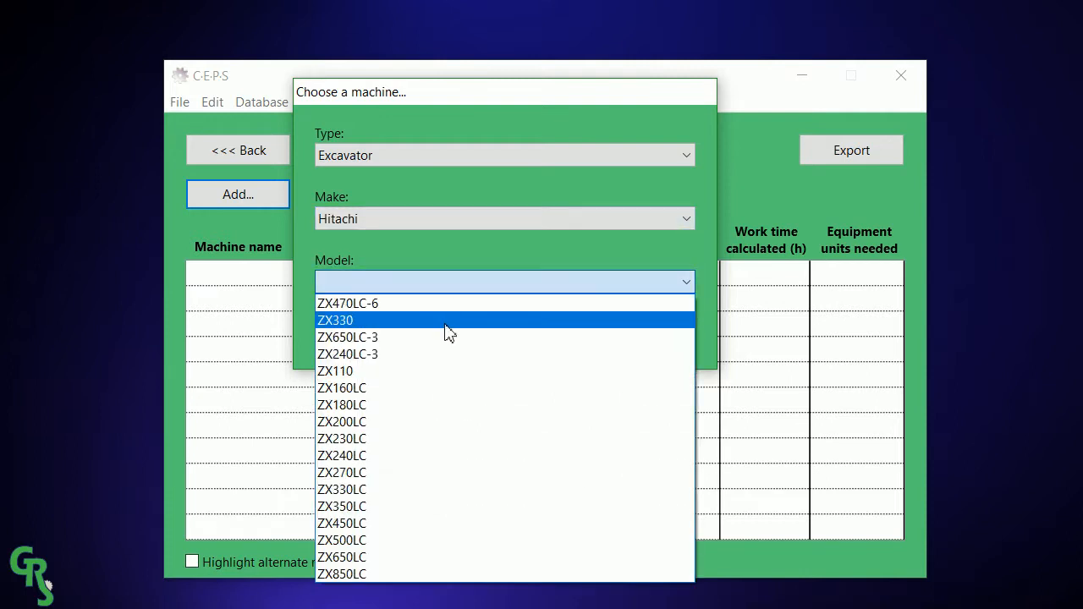
left_click(335, 319)
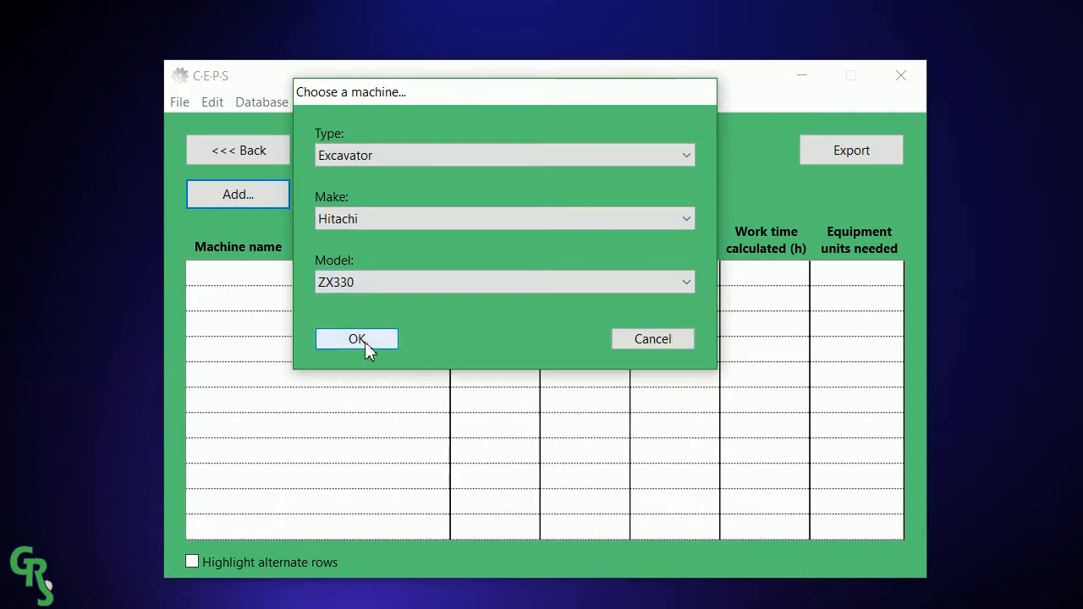
Confirm the ZX330 and keep its standard 1.4 m3 bucket by toggling Non-standard bucket off.
left_click(356, 339)
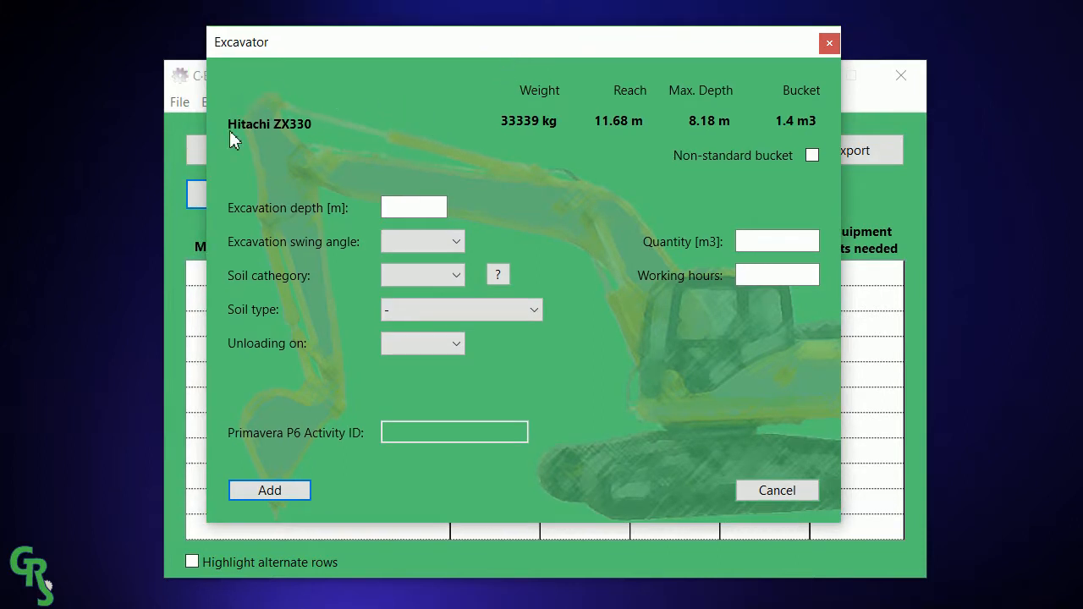
mouse_move(756, 131)
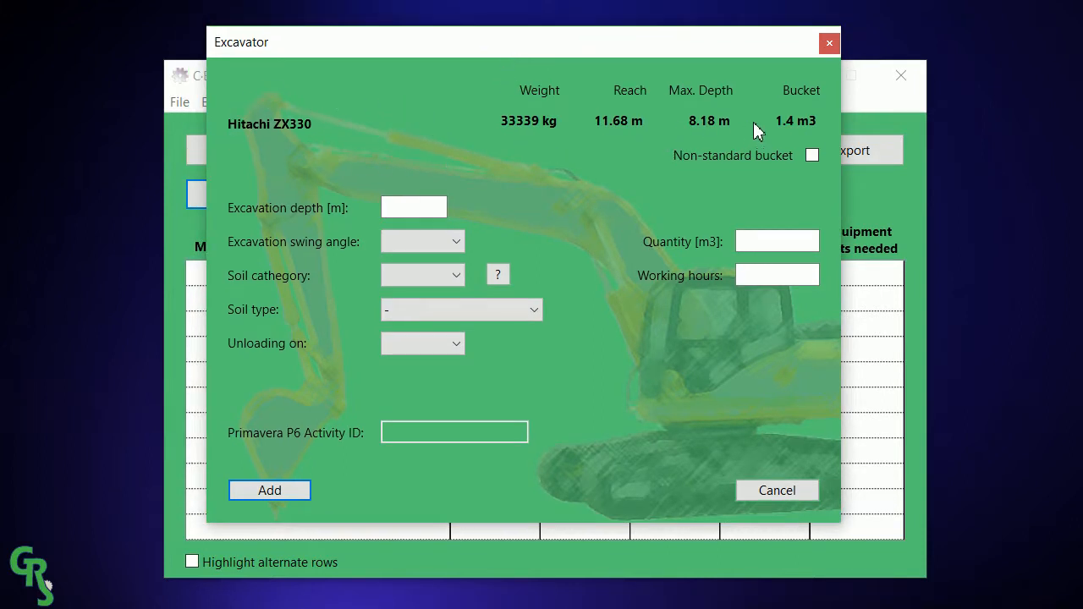
mouse_move(622, 146)
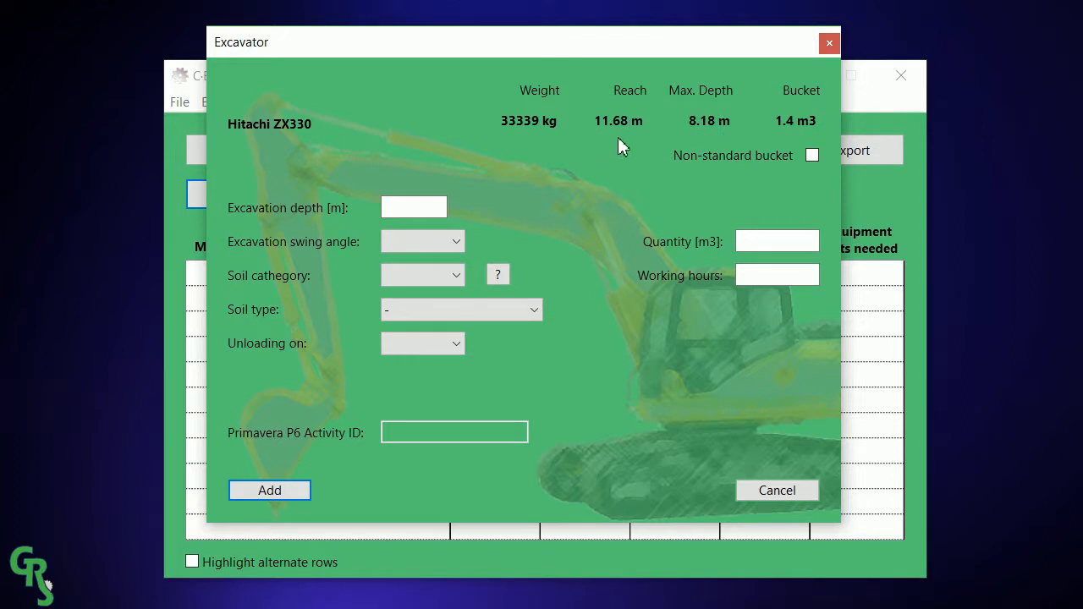
mouse_move(778, 175)
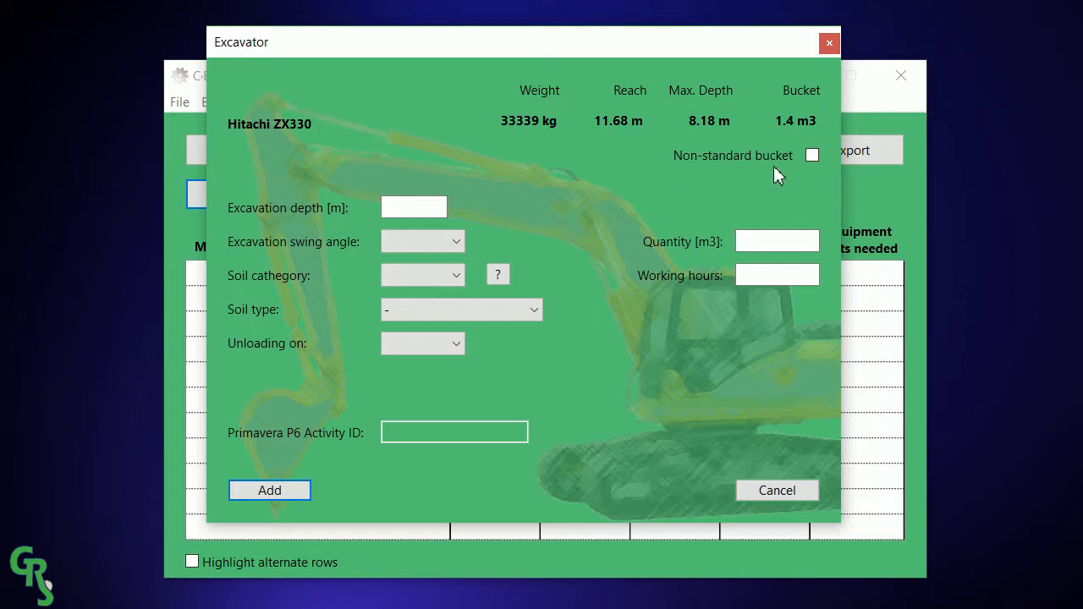
left_click(811, 154)
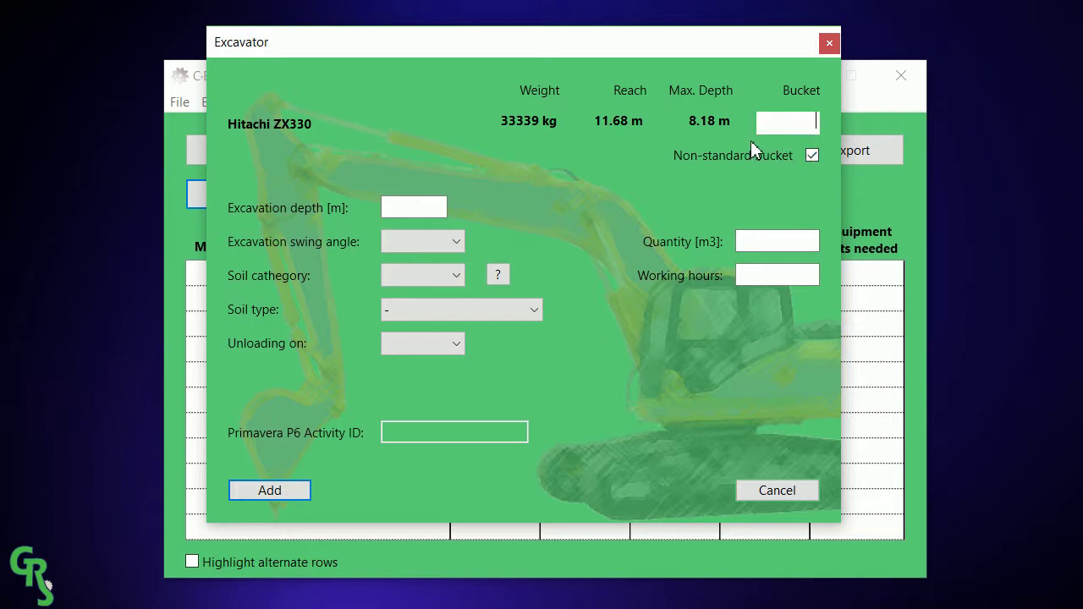
mouse_move(811, 155)
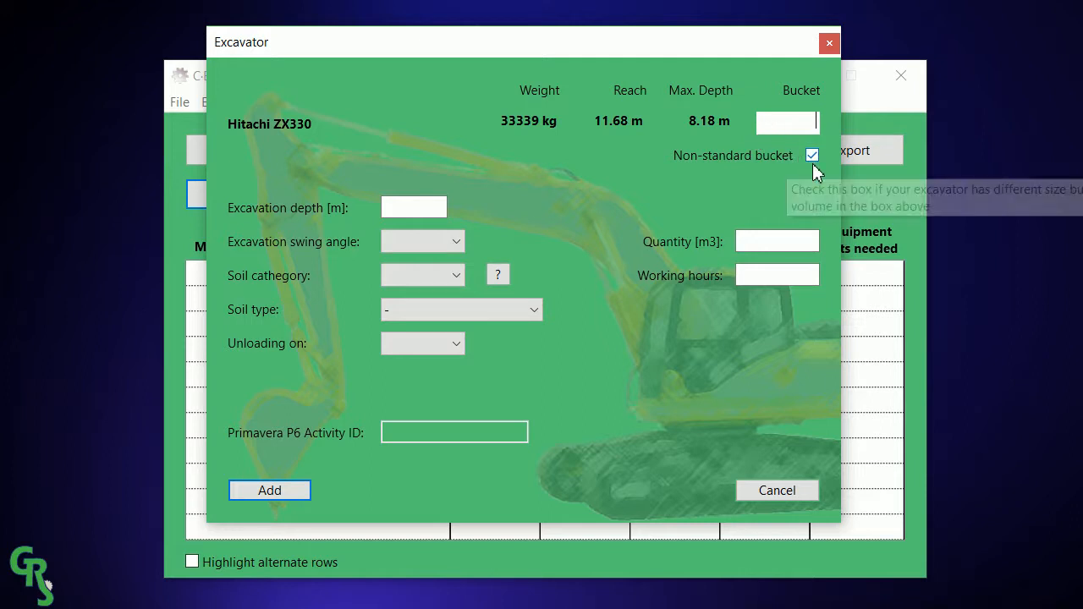
left_click(811, 155)
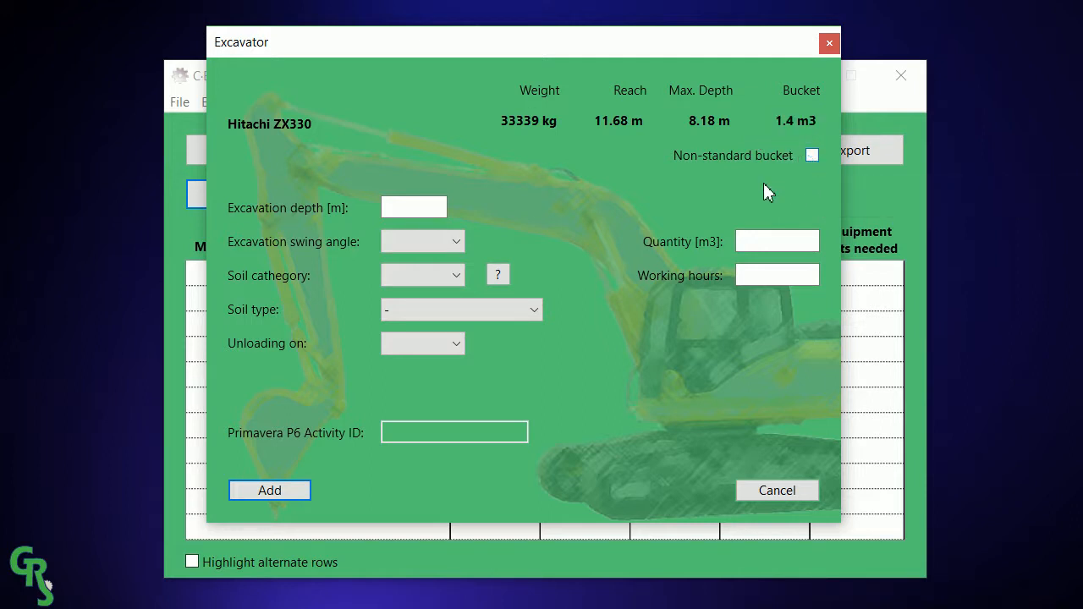
mouse_move(649, 182)
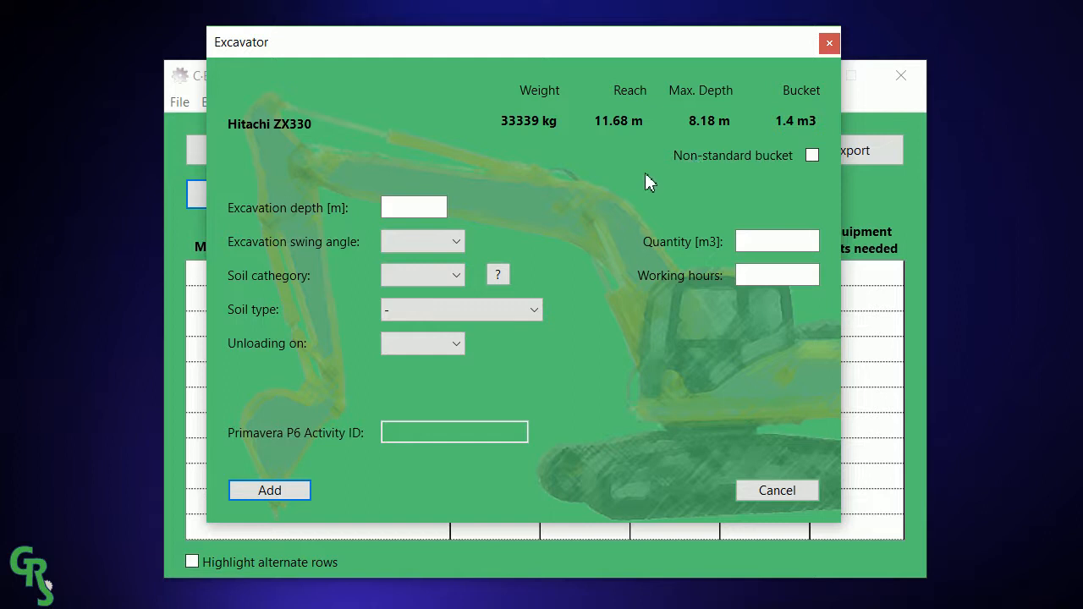
Enter a 3 m excavation depth and a 120° swing angle.
left_click(413, 207)
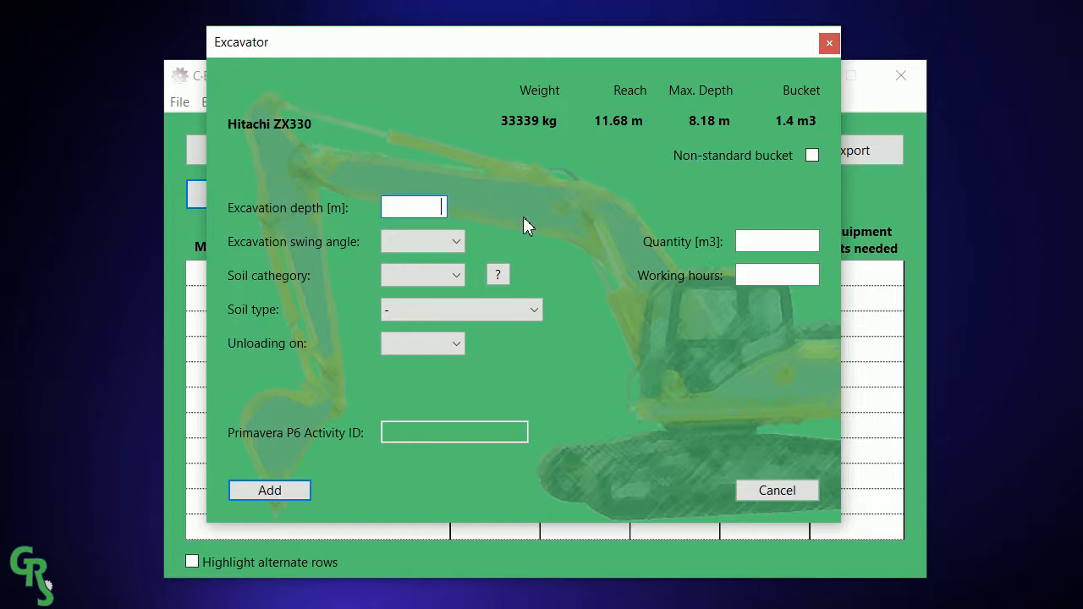
type("3")
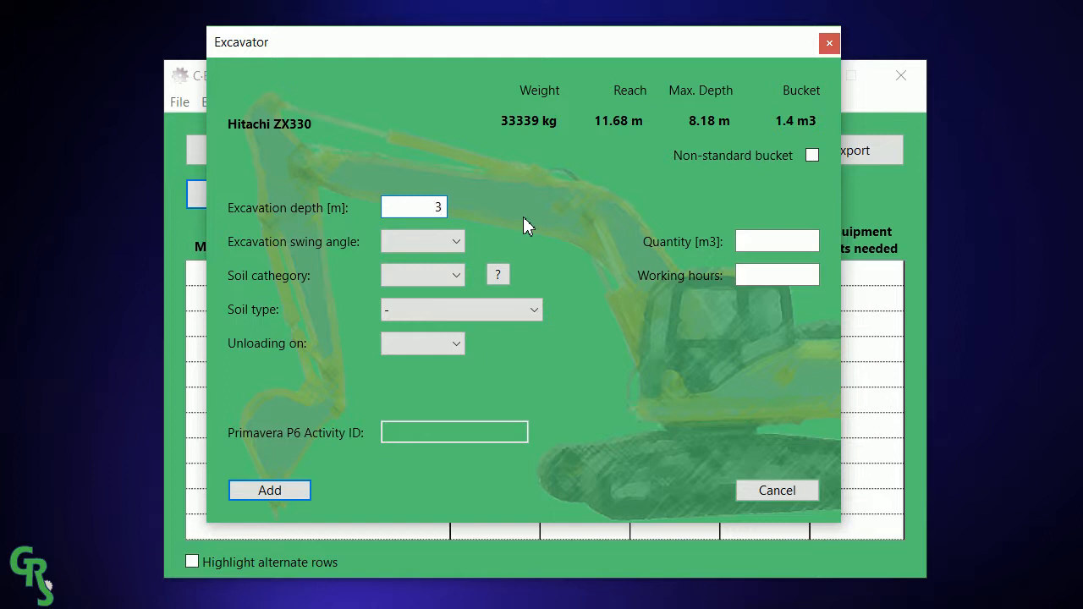
left_click(453, 241)
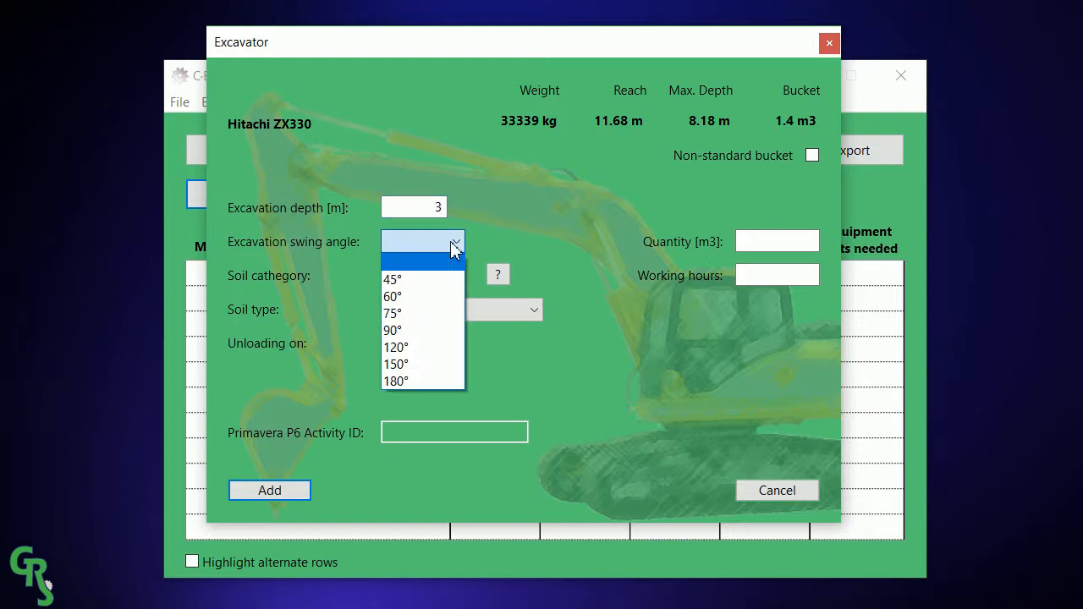
mouse_move(438, 340)
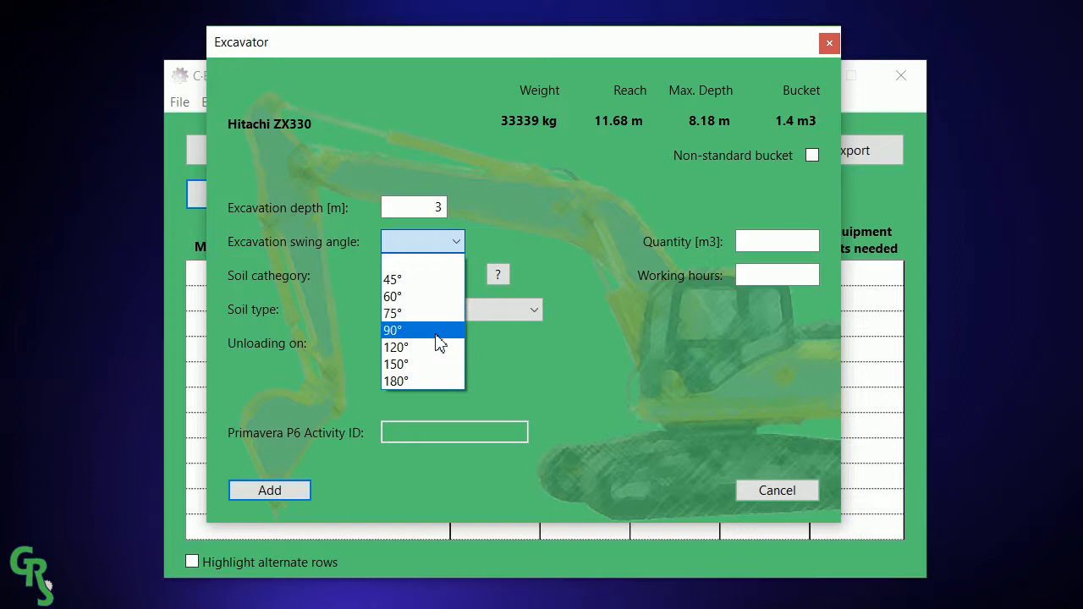
left_click(396, 347)
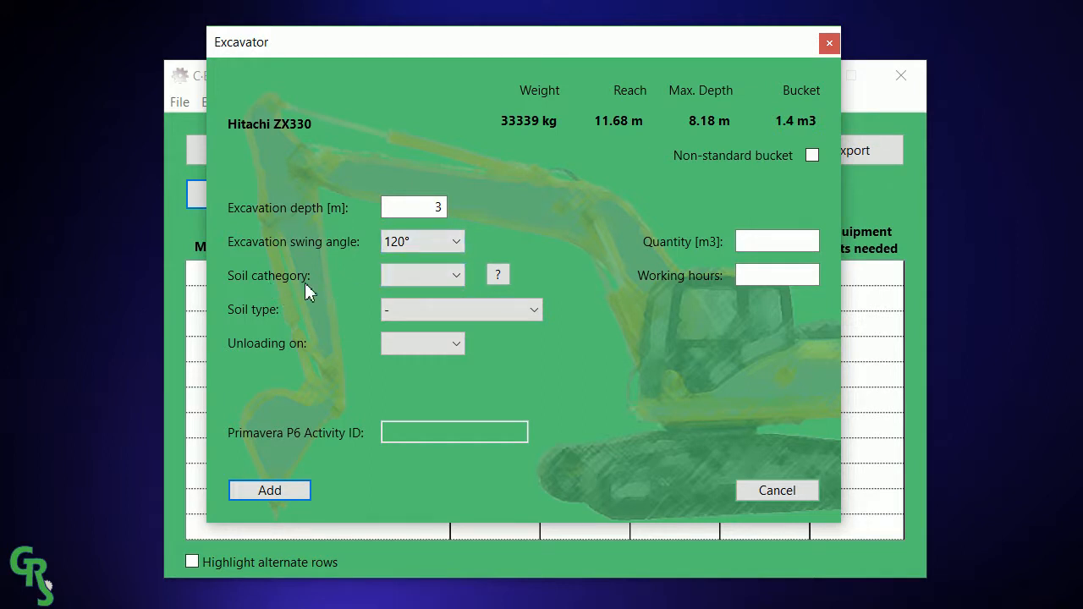
mouse_move(499, 284)
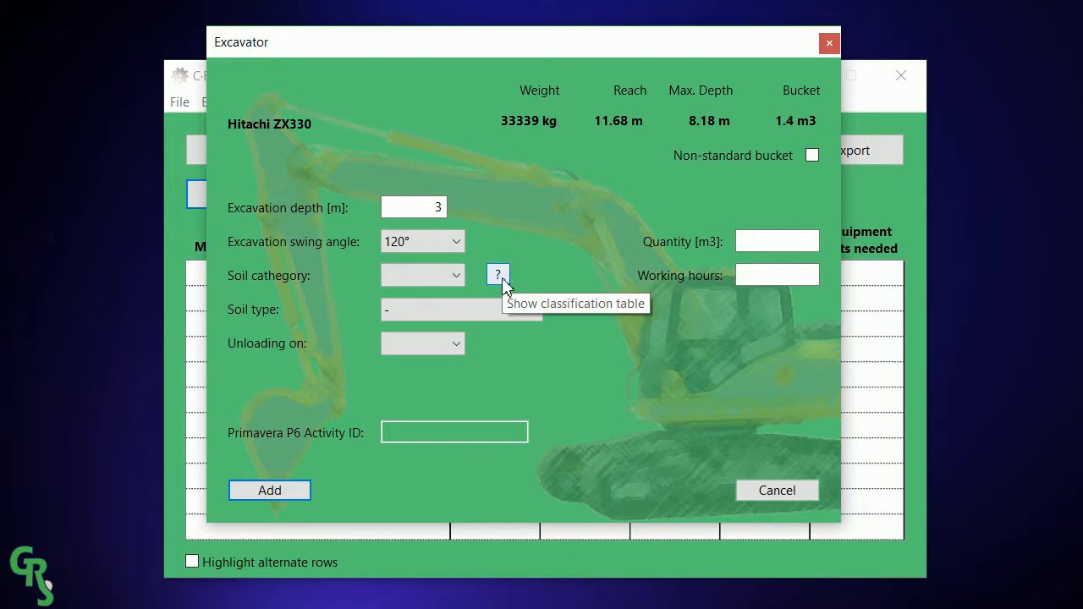
left_click(498, 274)
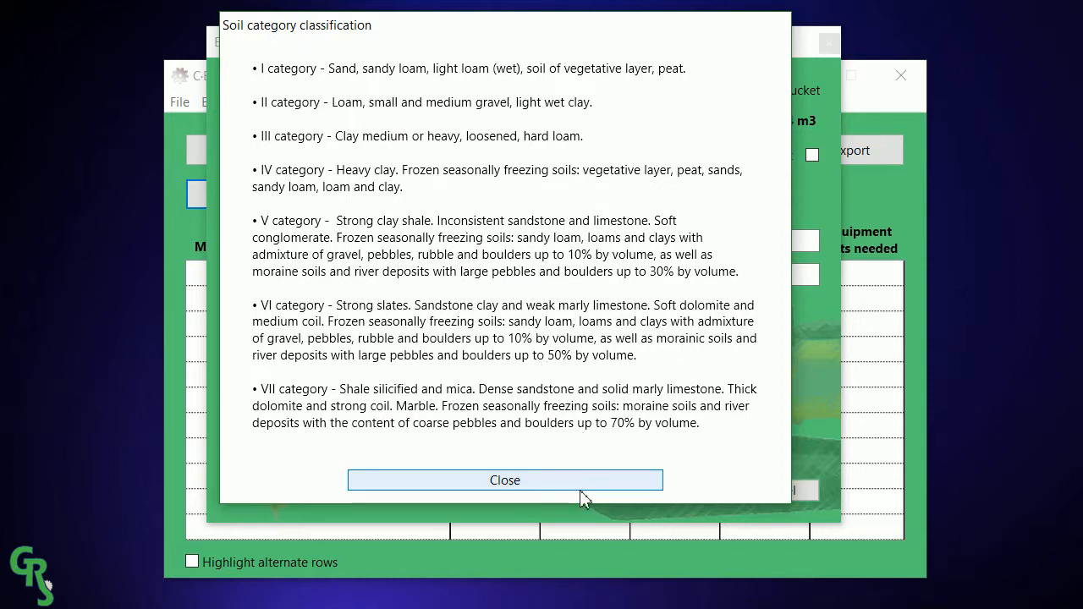
left_click(505, 480)
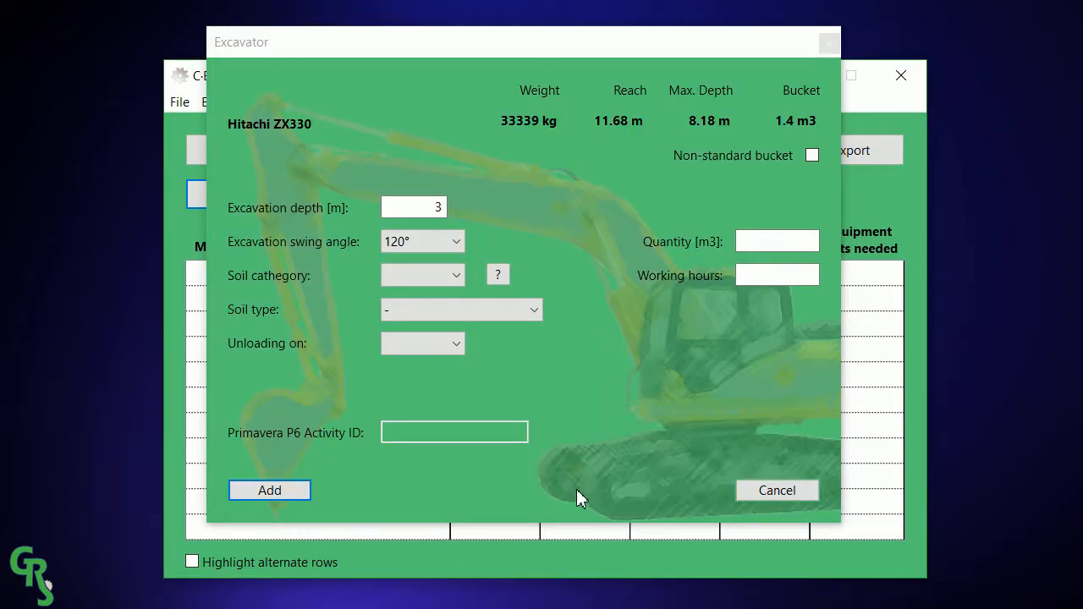
Set the soil type to Dry clay and unloading onto a truck.
left_click(422, 275)
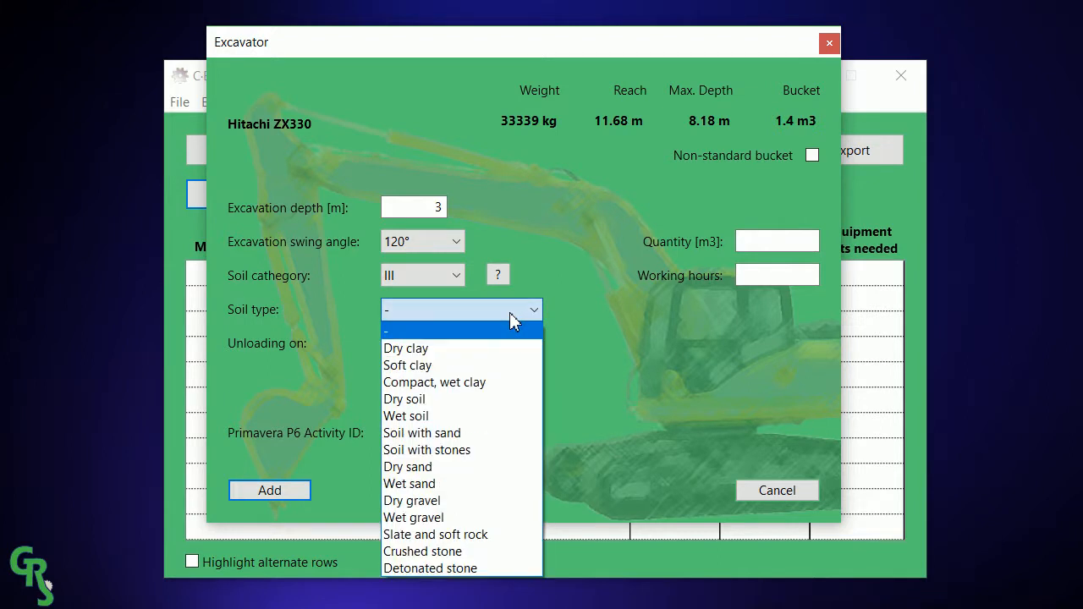
left_click(405, 348)
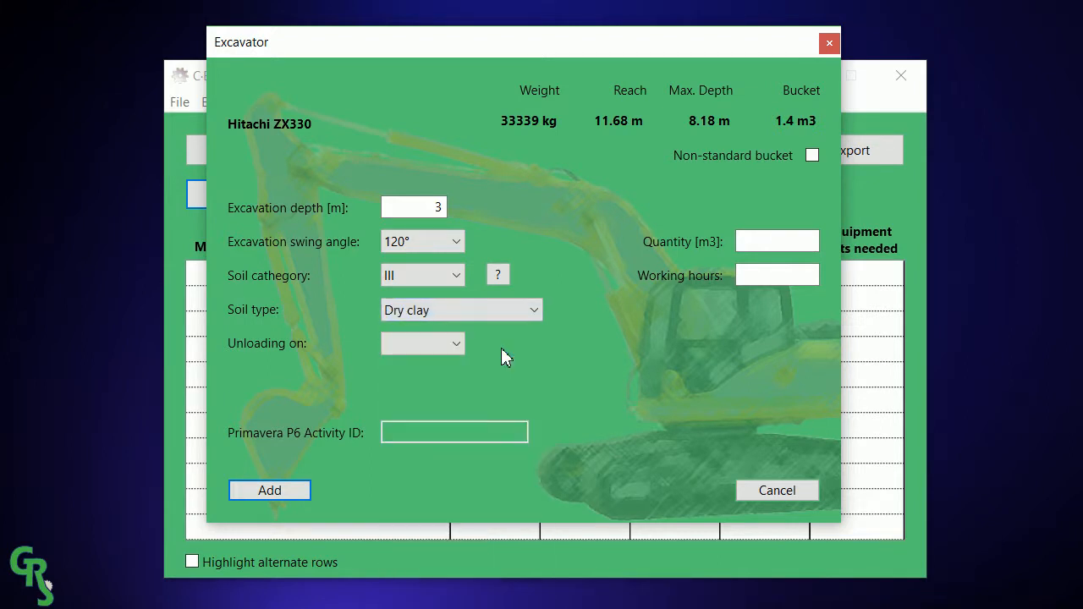
left_click(422, 344)
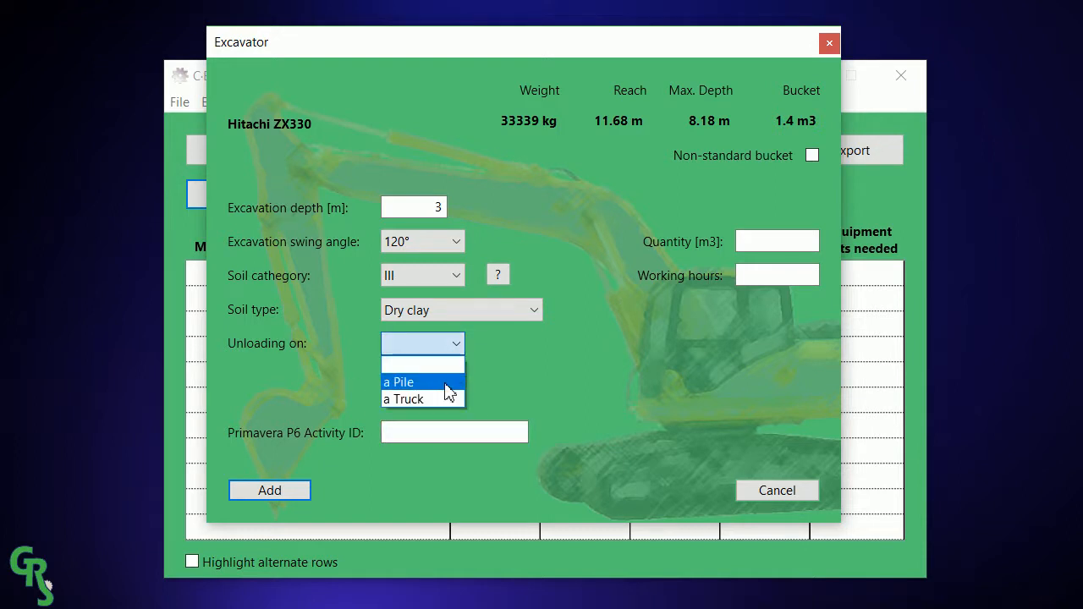
left_click(405, 399)
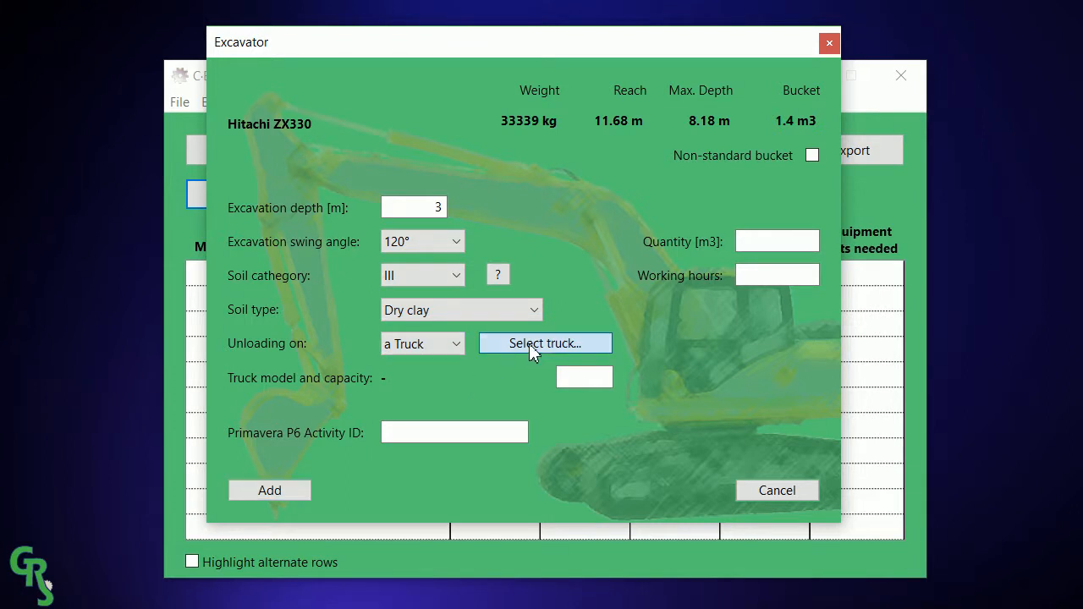
Select the Mercedes Benz Actros 3336K as the truck being loaded.
left_click(545, 343)
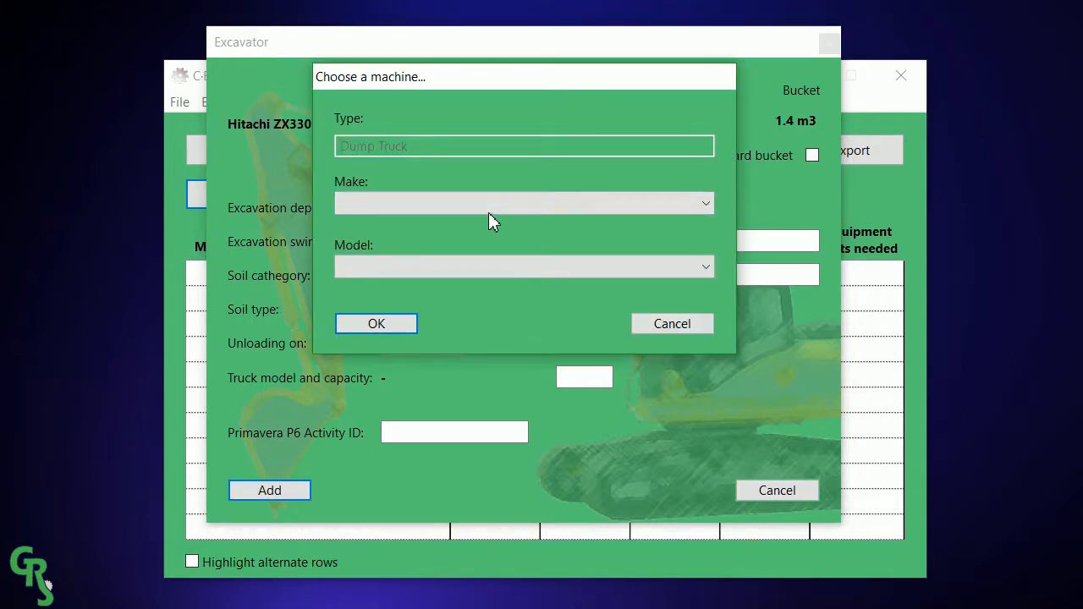
left_click(523, 203)
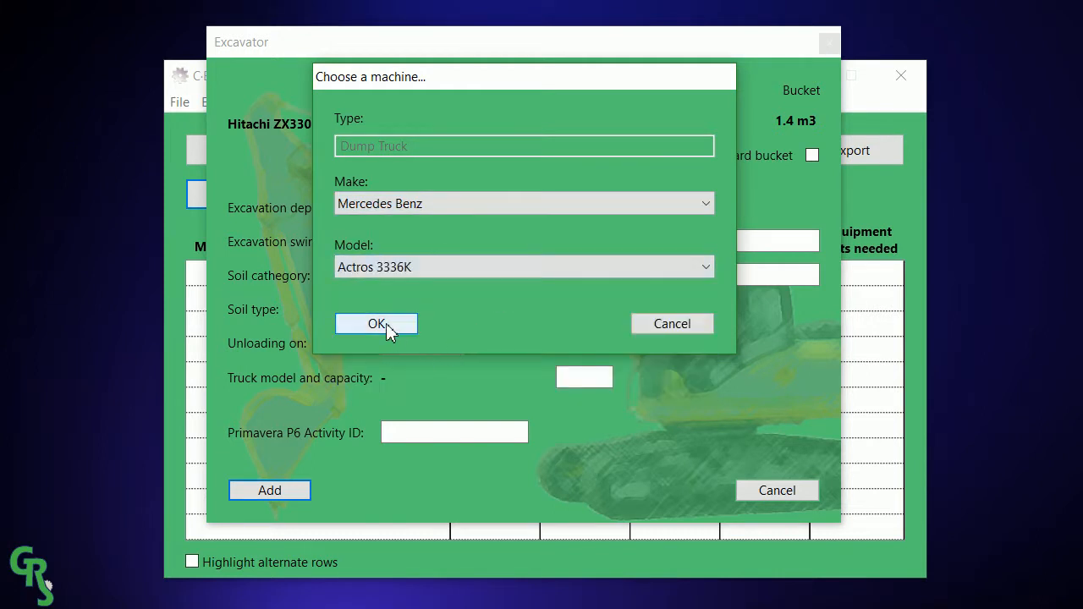
left_click(376, 323)
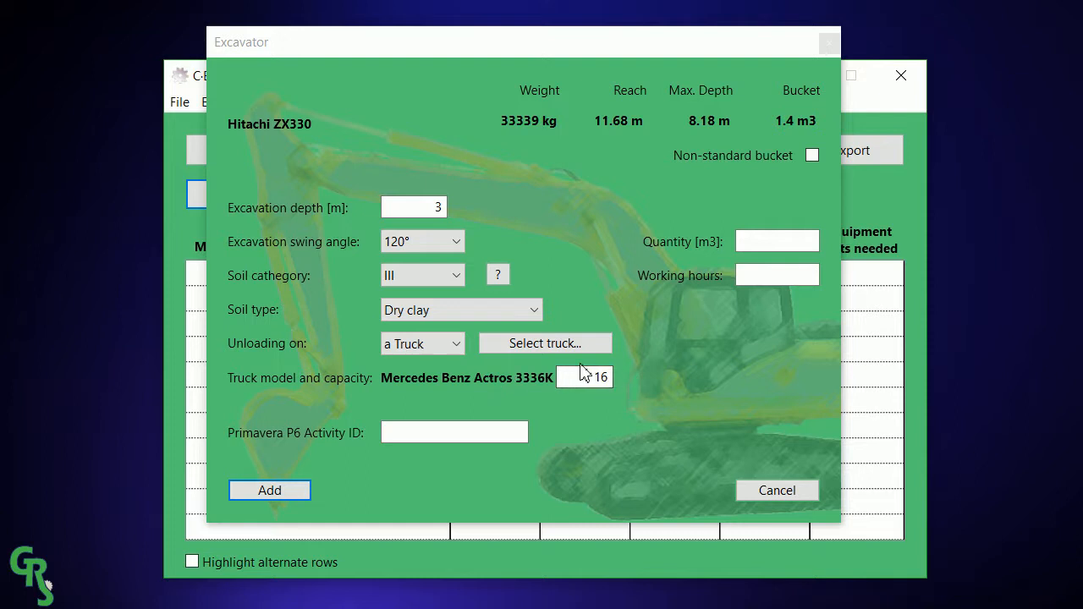
mouse_move(619, 383)
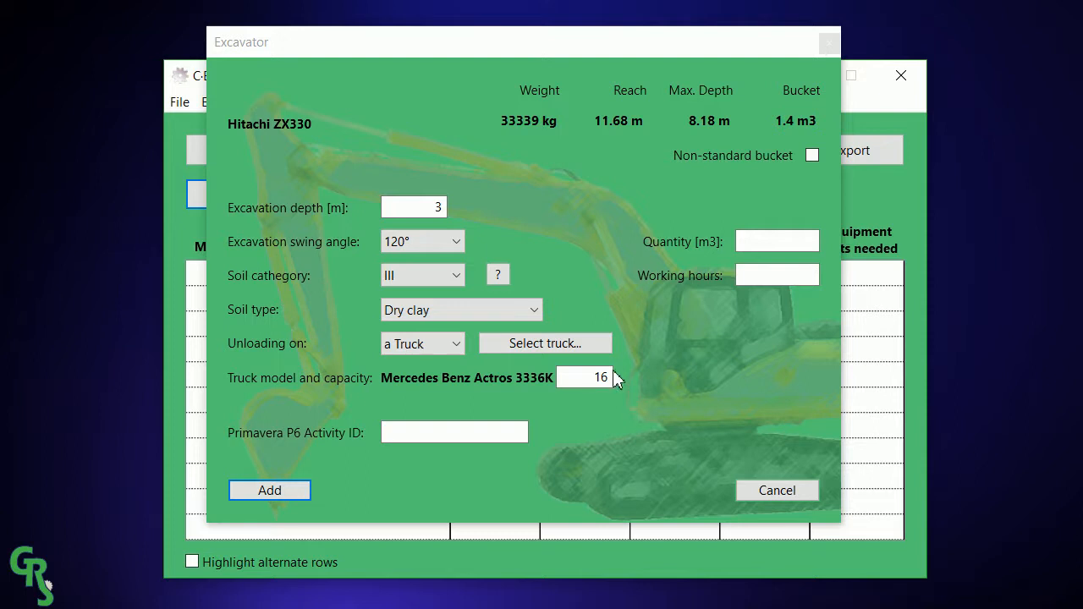
Enter truck capacity 16, quantity 23000 m3, 100 working hours and activity ID A1010.
left_click(584, 378)
type("12")
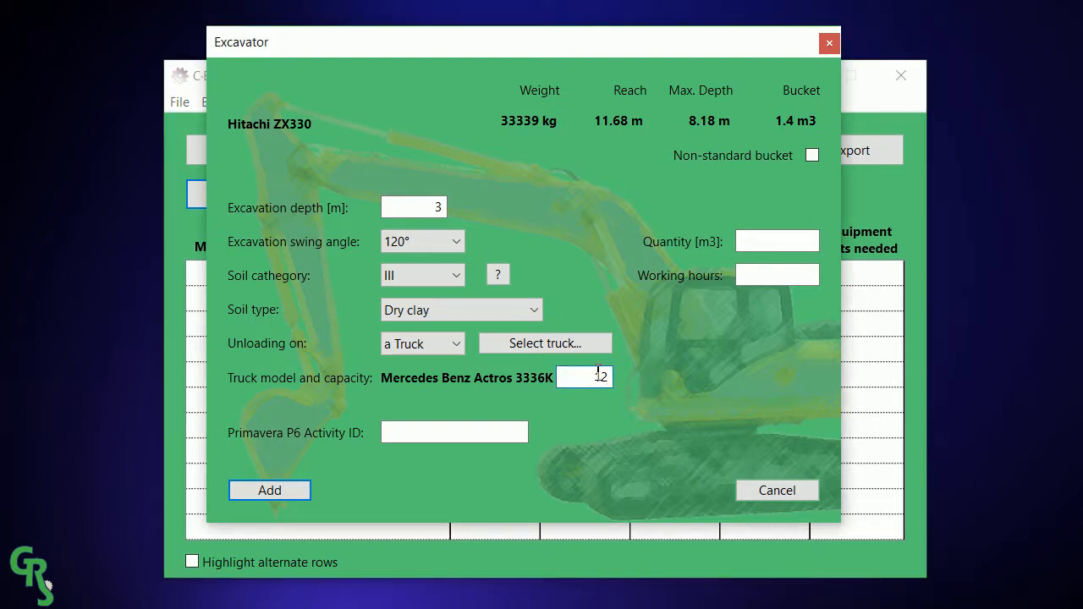
type("16")
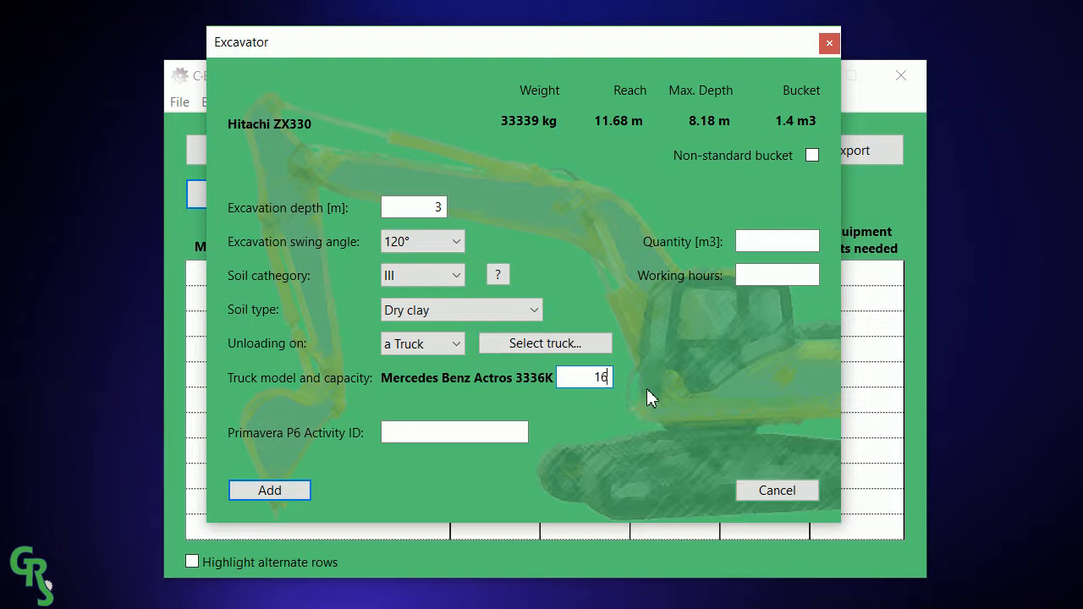
left_click(777, 241)
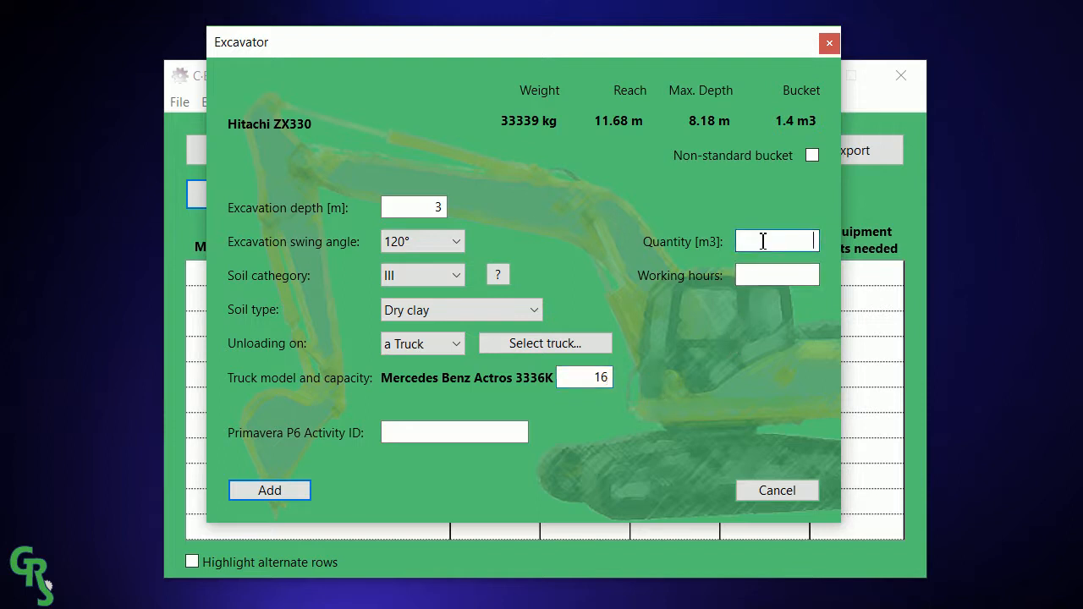
mouse_move(710, 370)
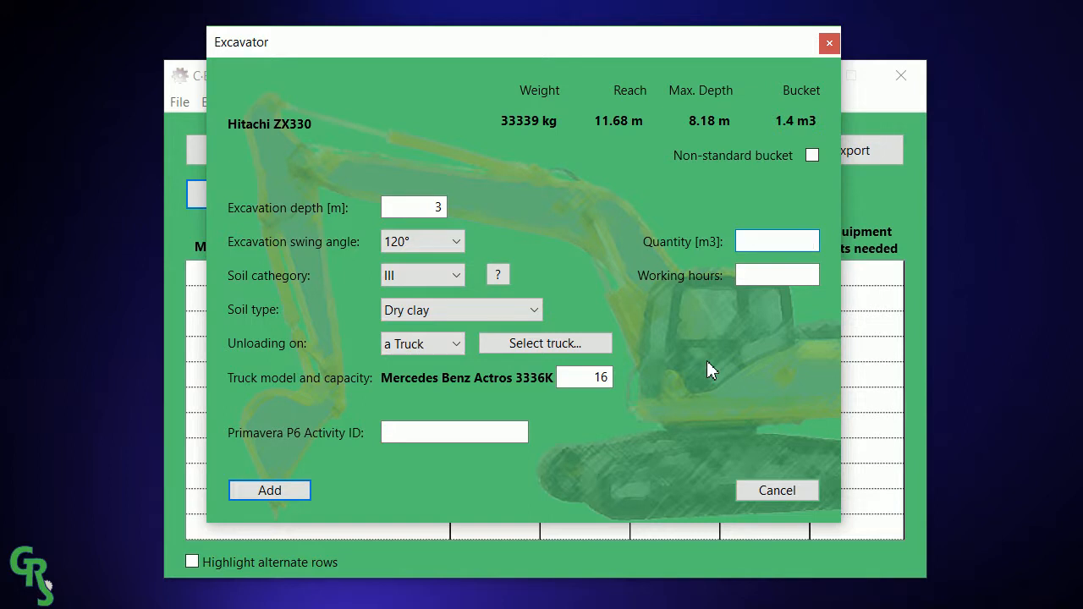
type("23000")
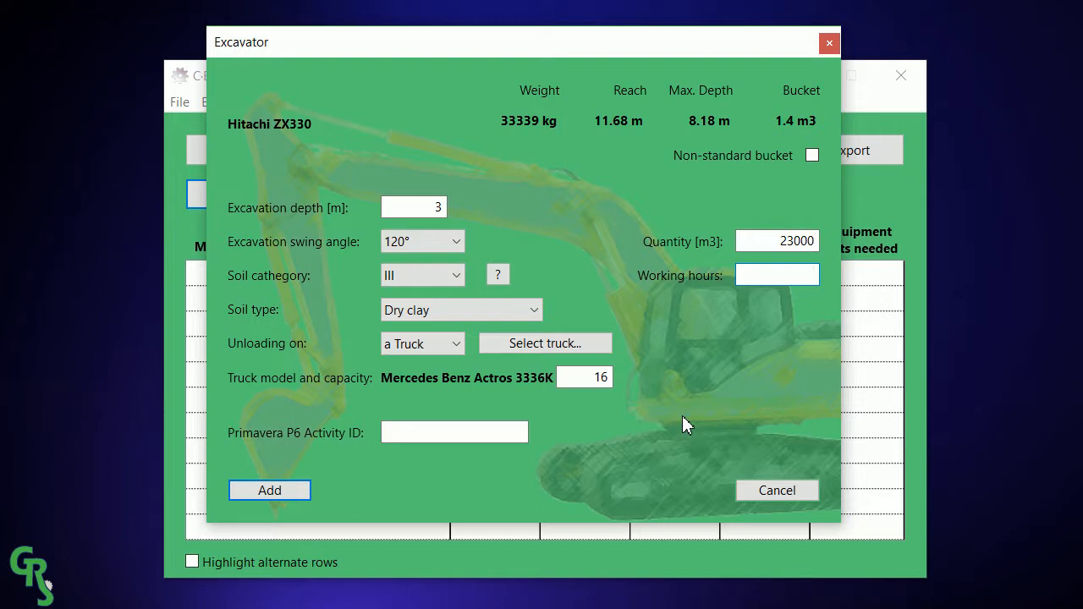
left_click(778, 275)
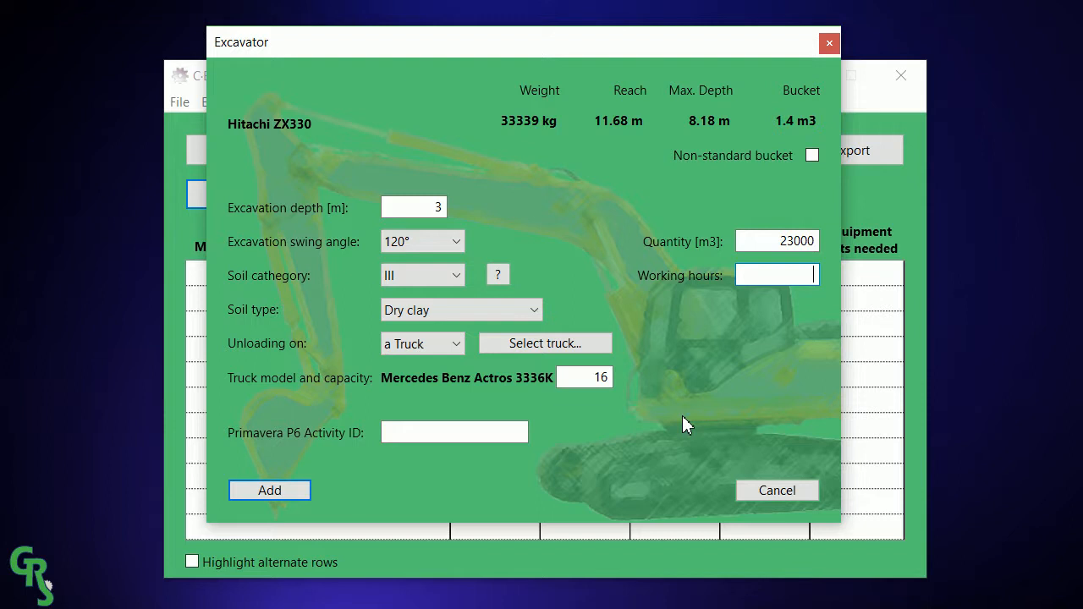
type("1")
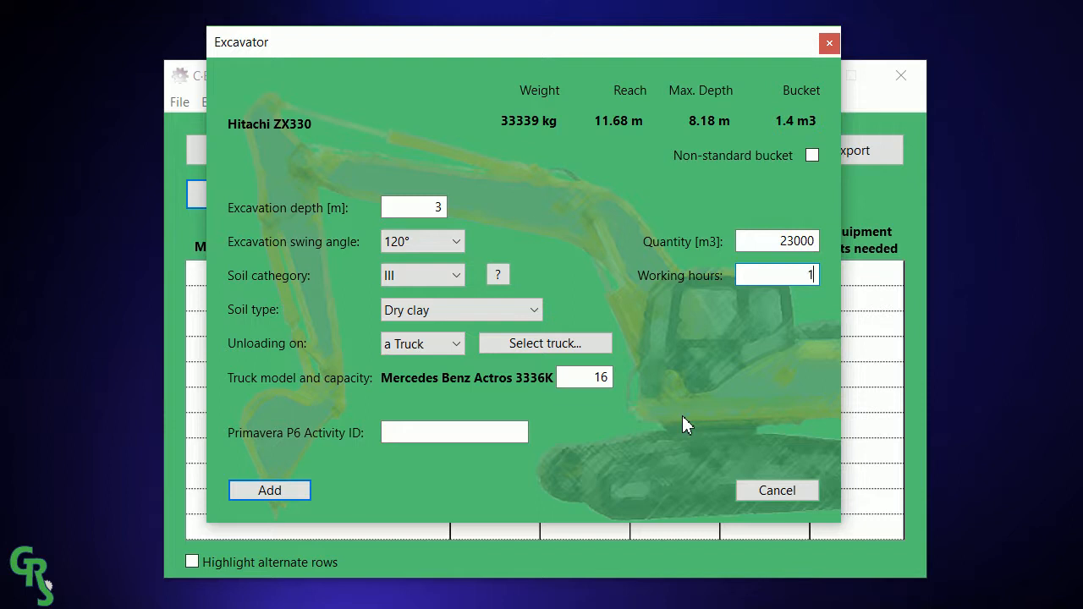
type("00")
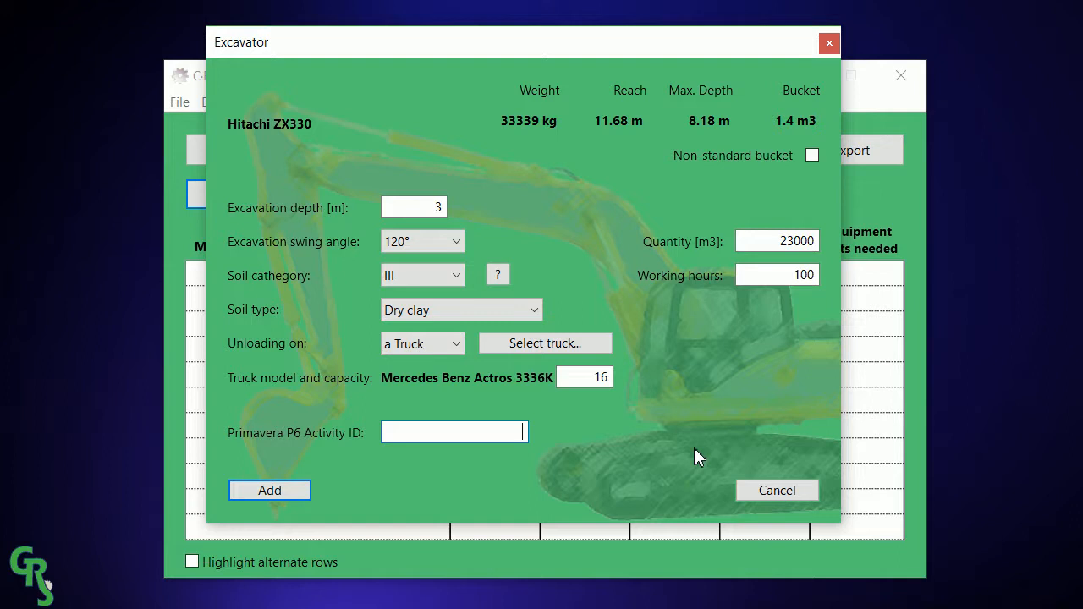
type("A1010")
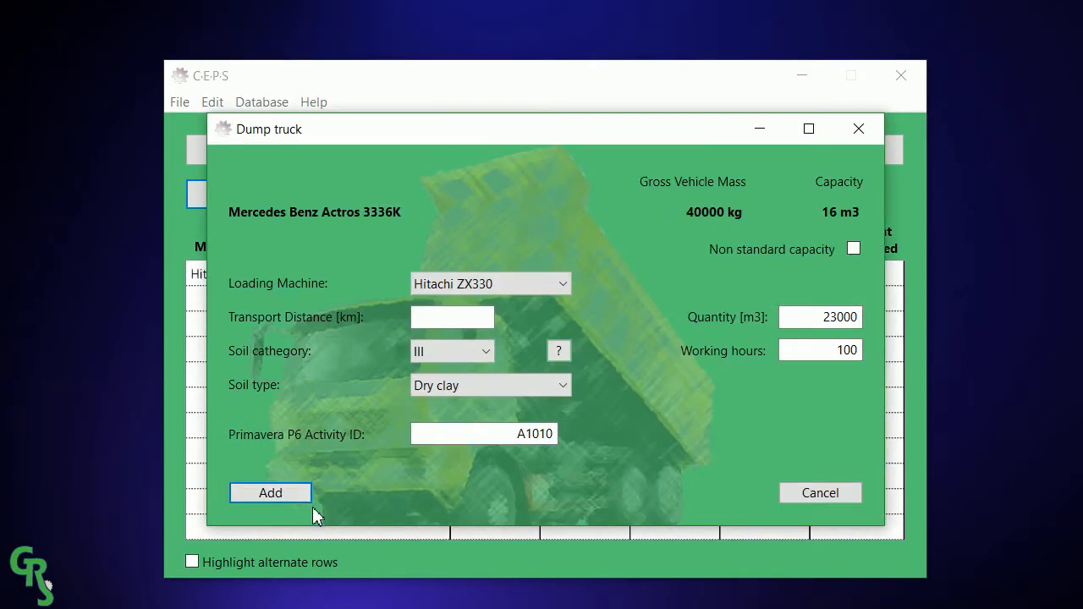
mouse_move(699, 472)
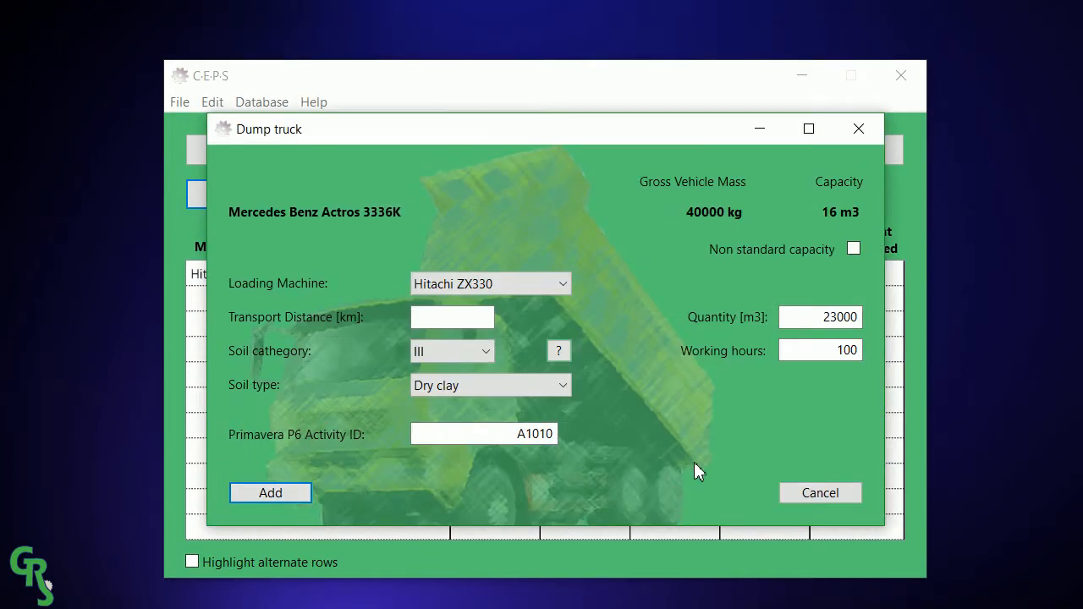
mouse_move(609, 470)
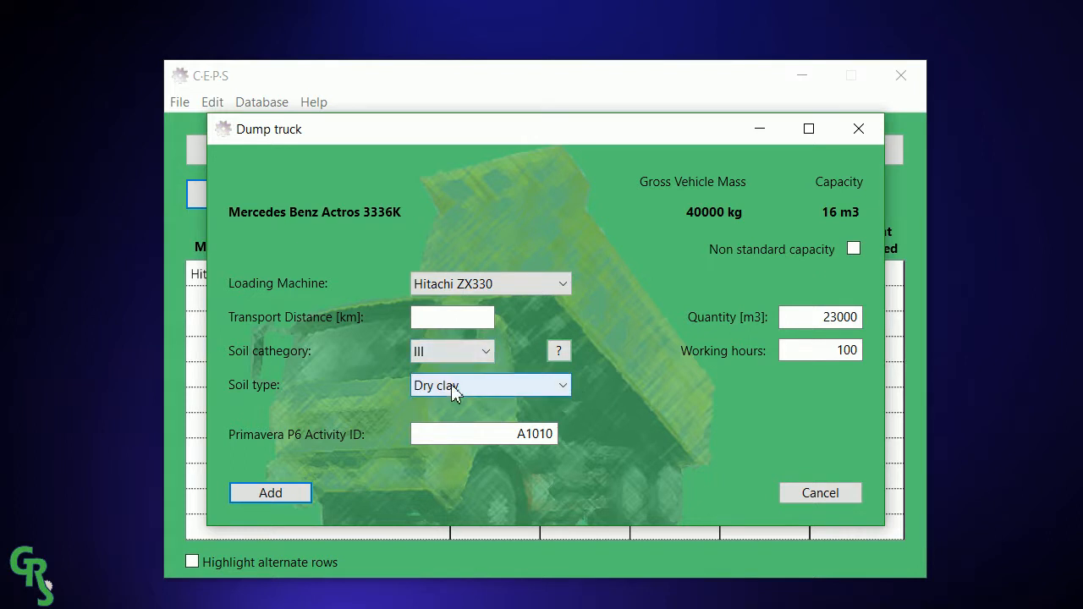
mouse_move(612, 393)
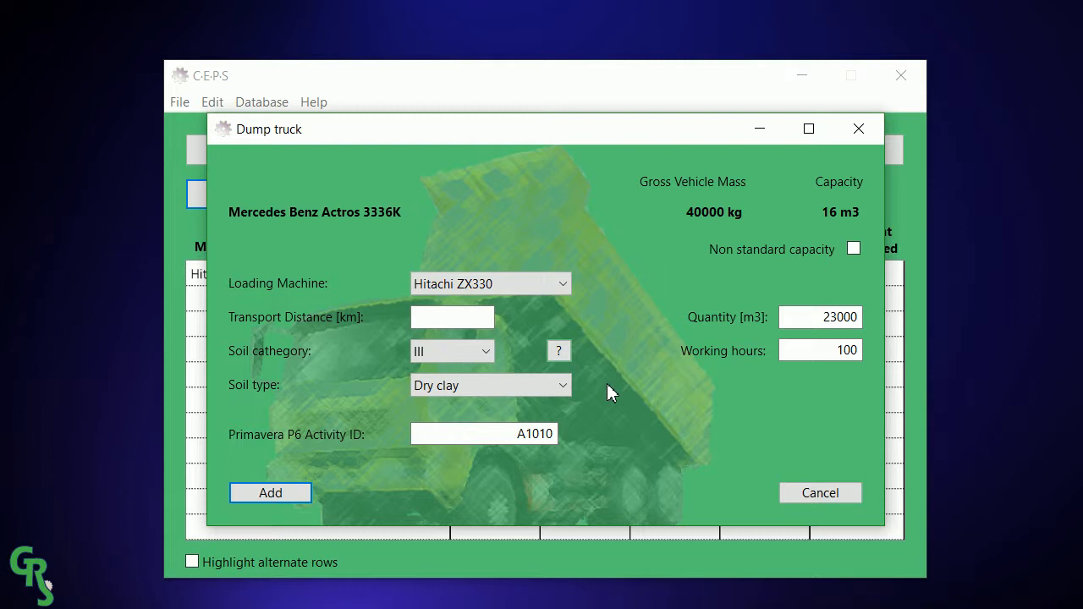
mouse_move(458, 260)
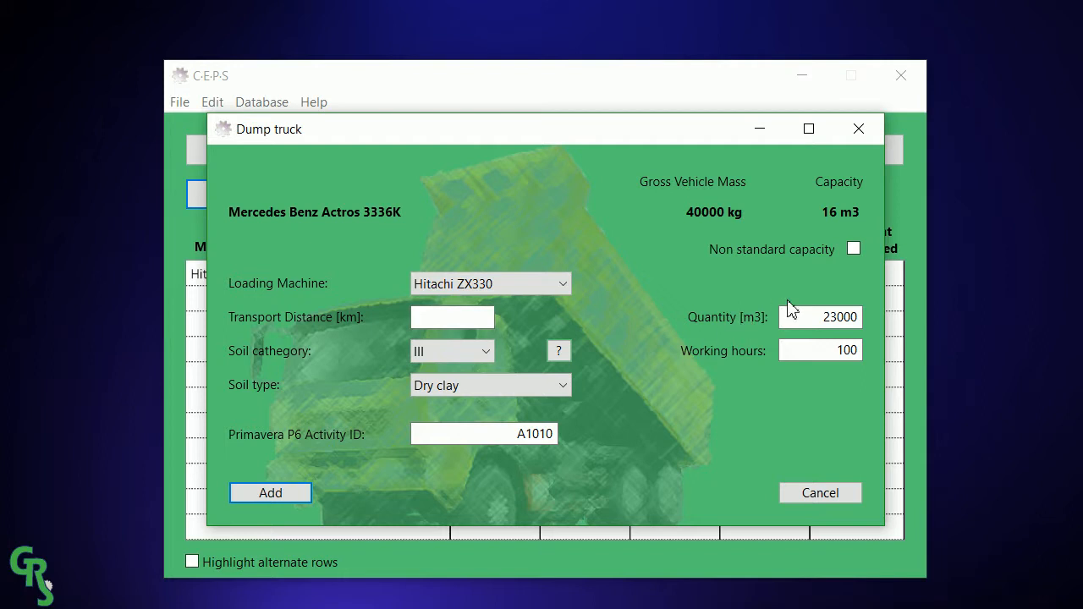
mouse_move(741, 362)
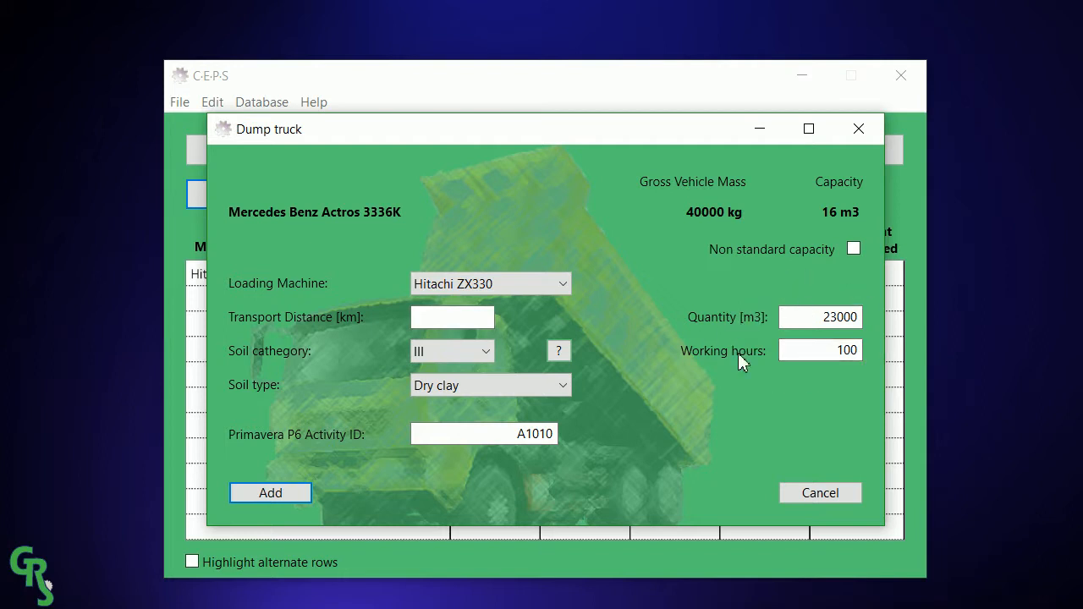
Enter a 7 km transport distance and add the Actros dump truck to the table.
left_click(451, 317)
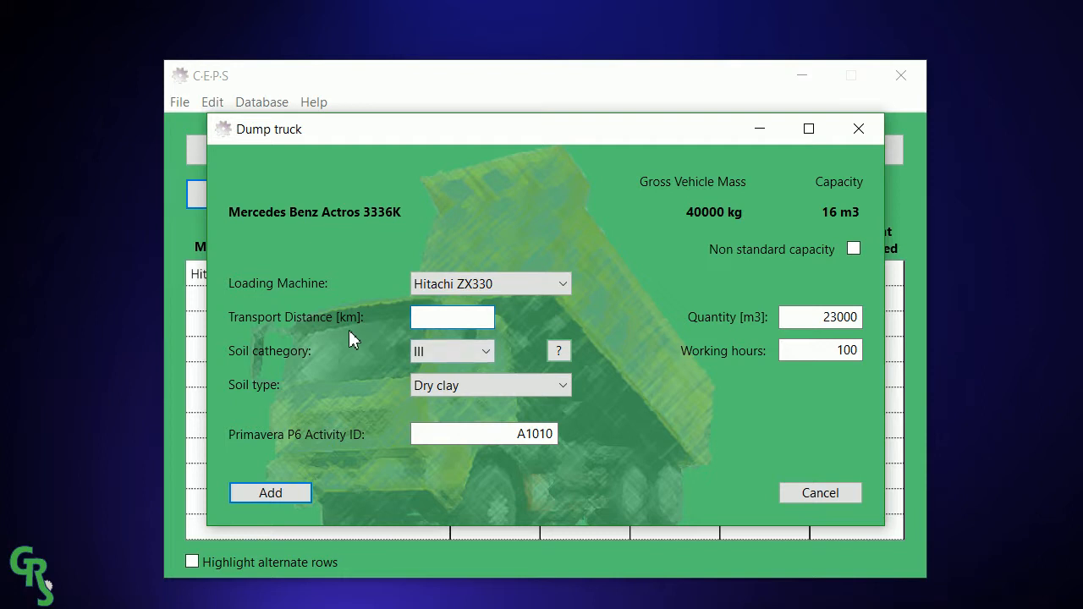
type("7")
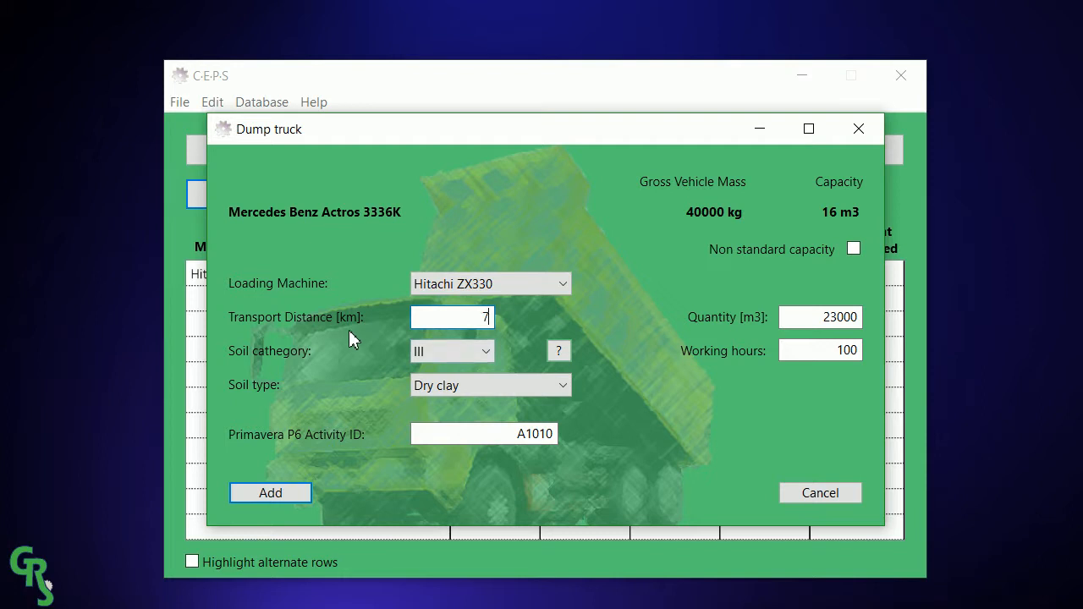
mouse_move(332, 438)
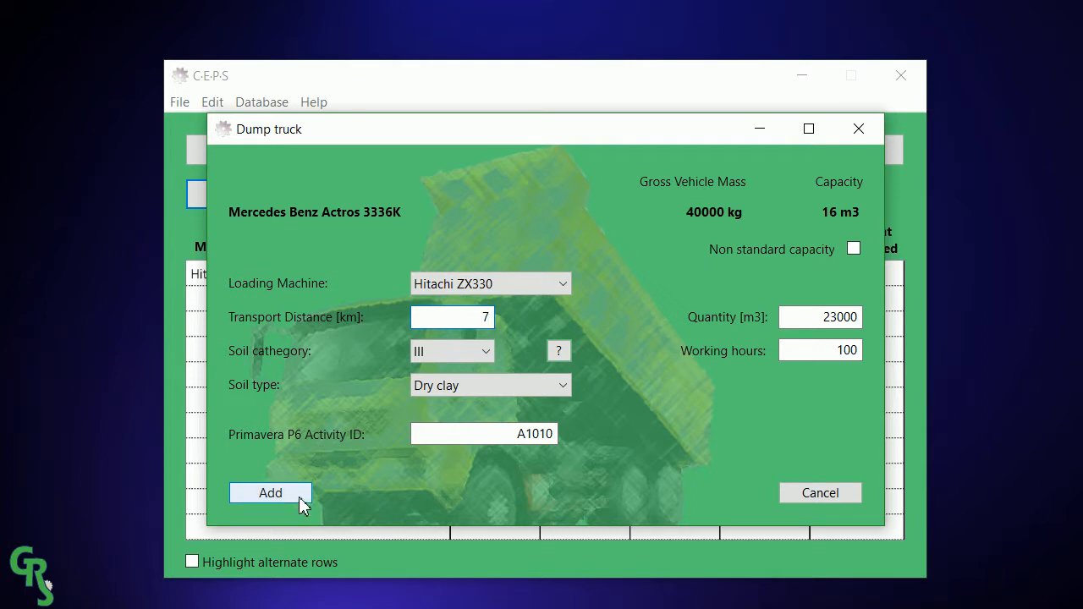
left_click(270, 493)
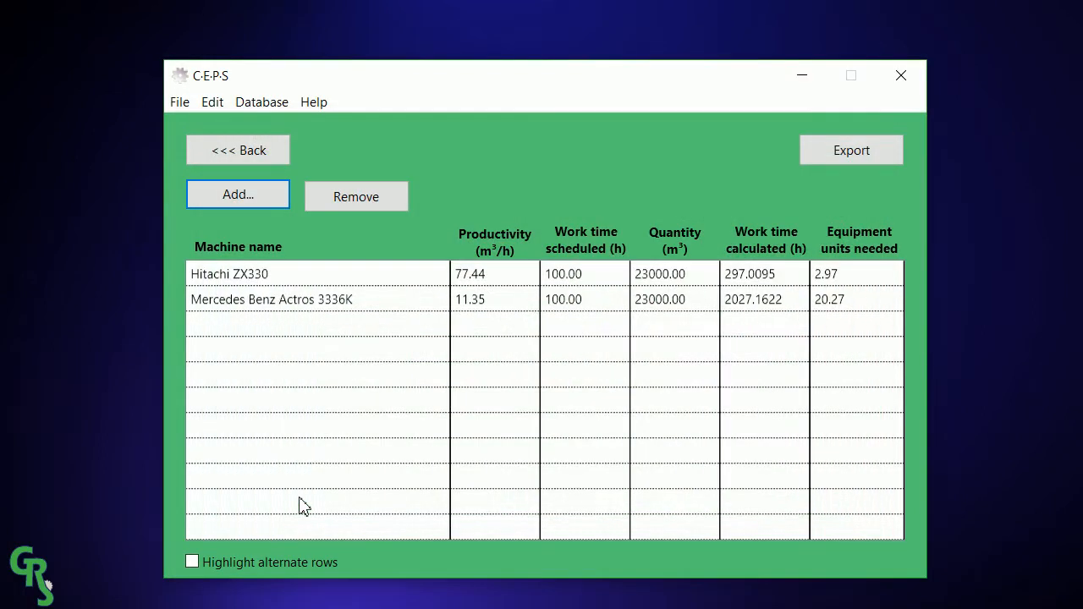
mouse_move(362, 323)
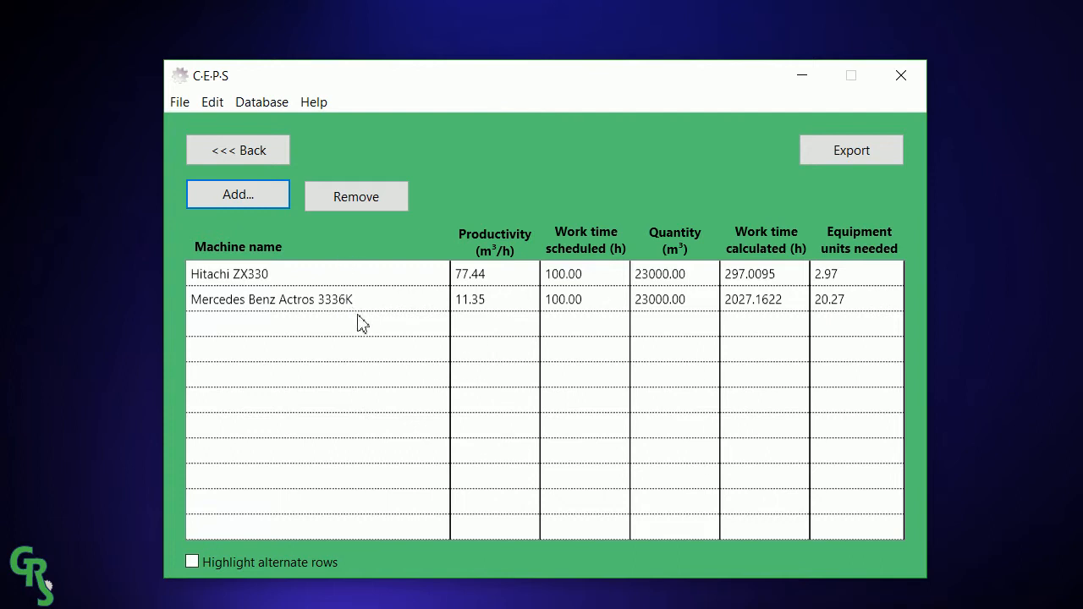
mouse_move(497, 343)
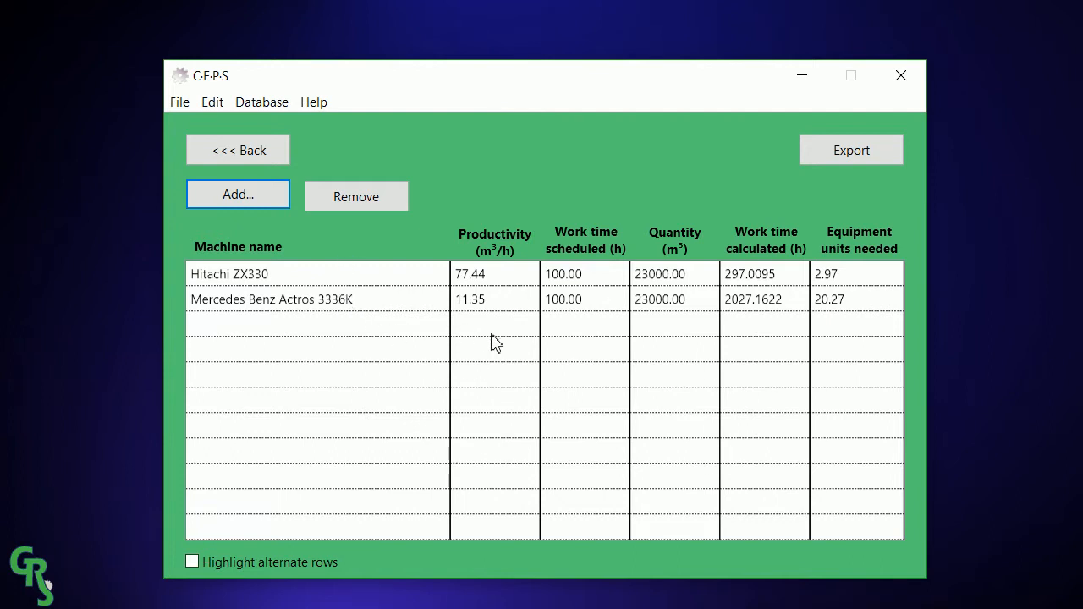
mouse_move(801, 292)
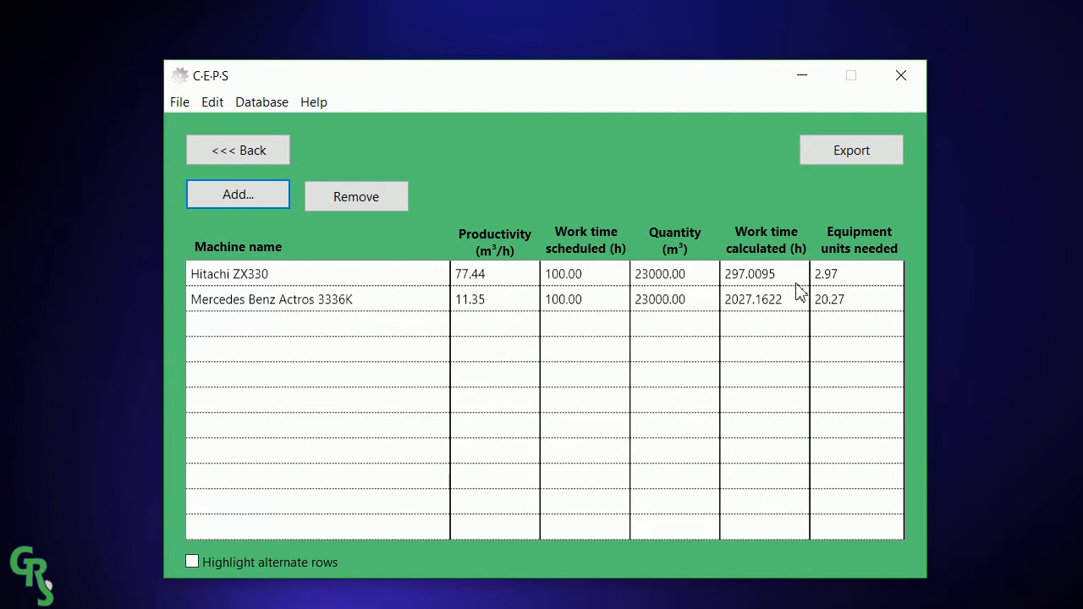
mouse_move(855, 312)
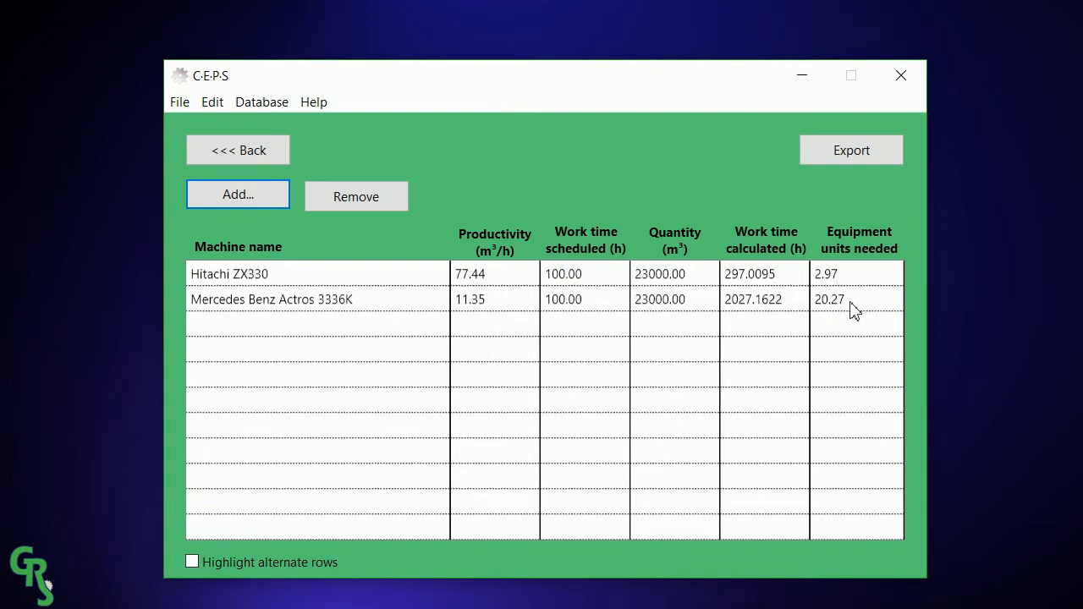
mouse_move(757, 288)
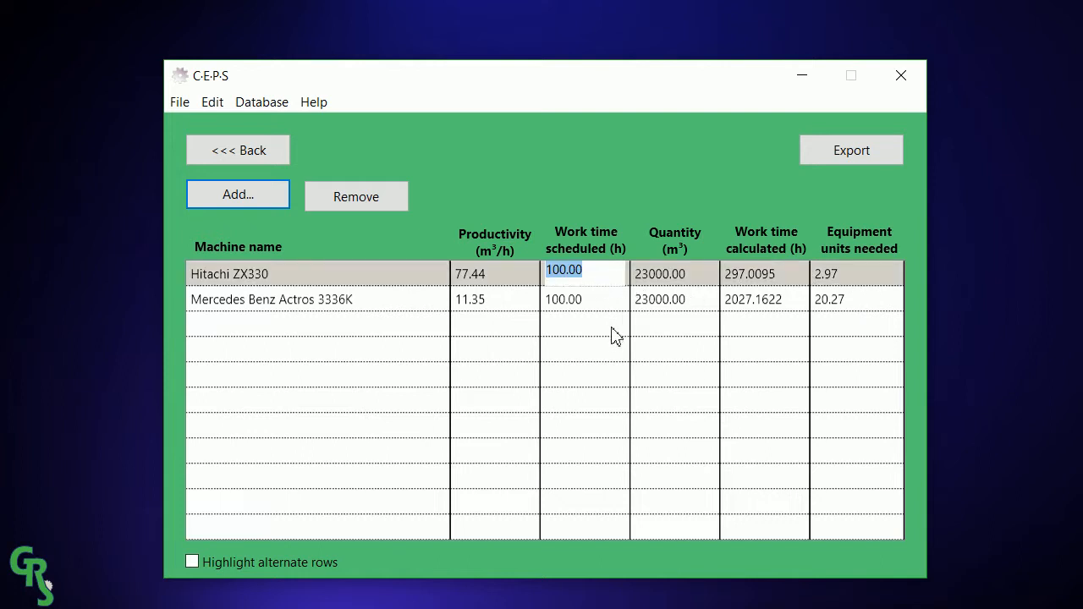
mouse_move(617, 356)
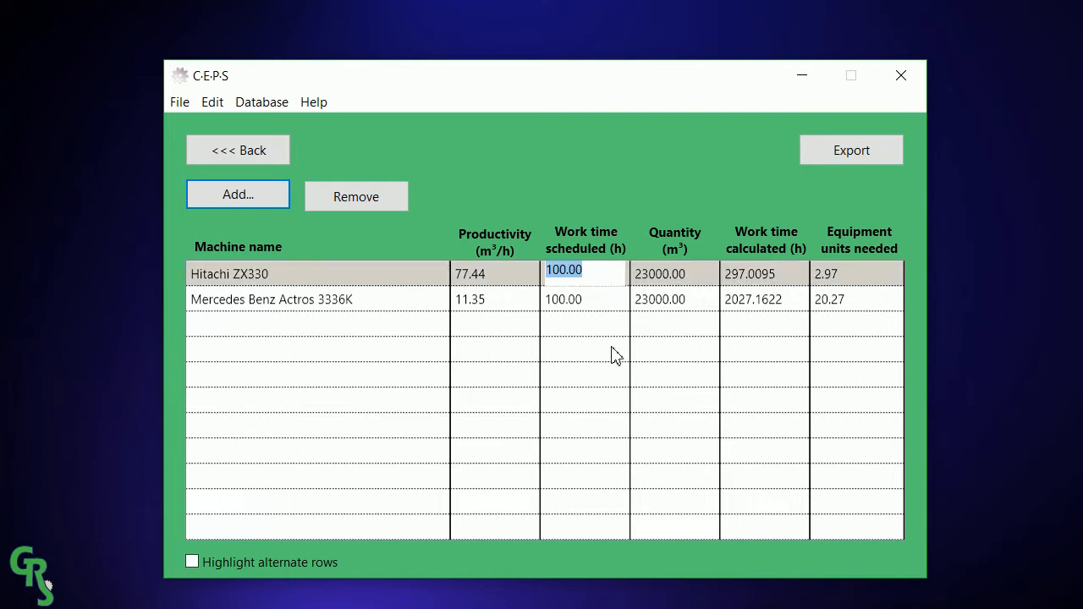
Enter 150 scheduled work hours for the Hitachi ZX330 and the Actros truck.
type("150")
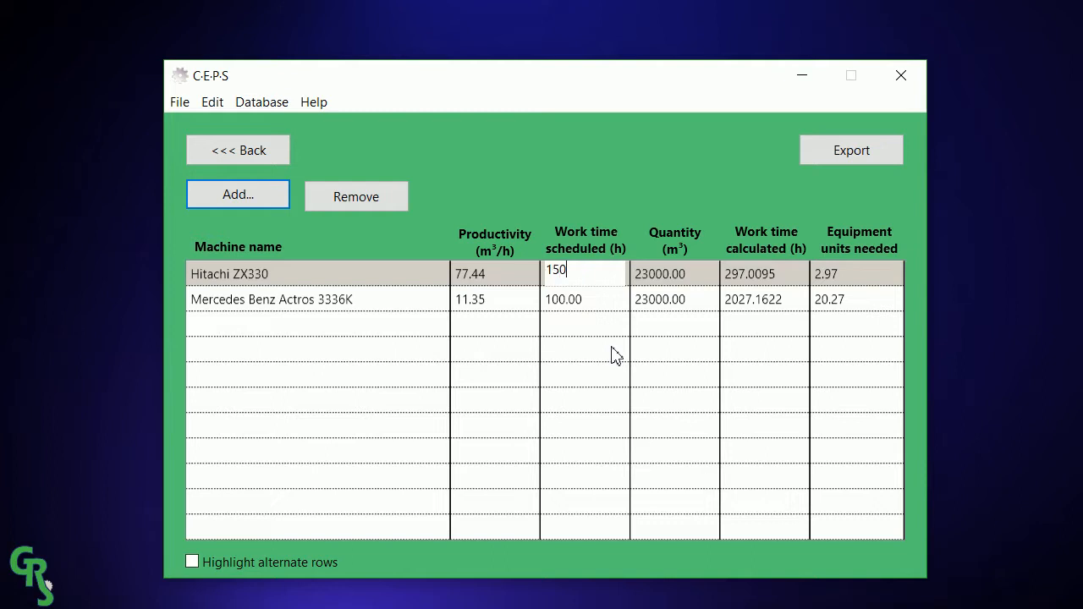
type(".")
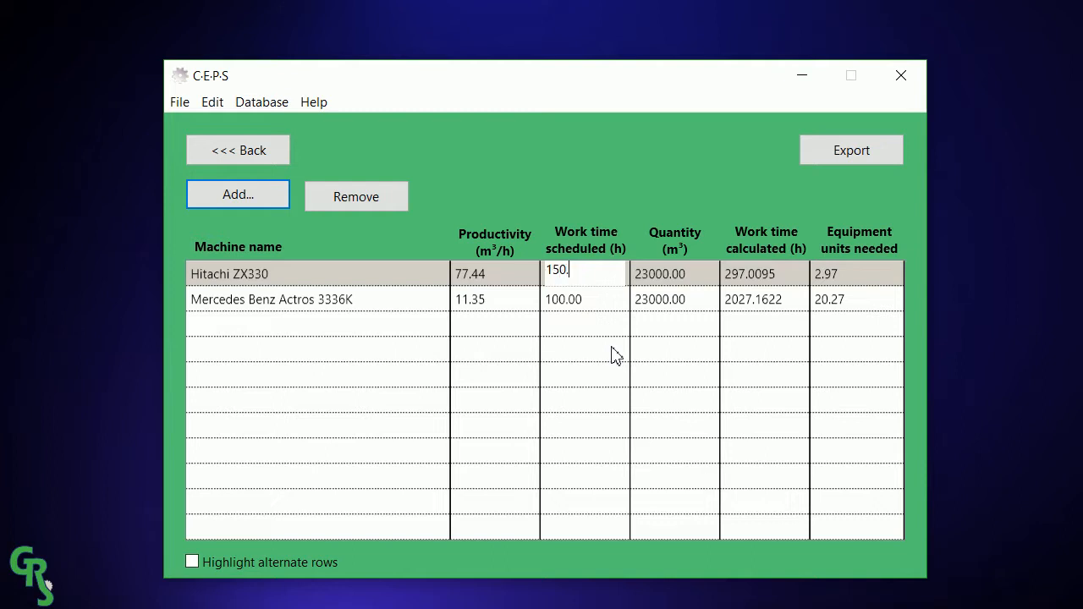
key("Enter")
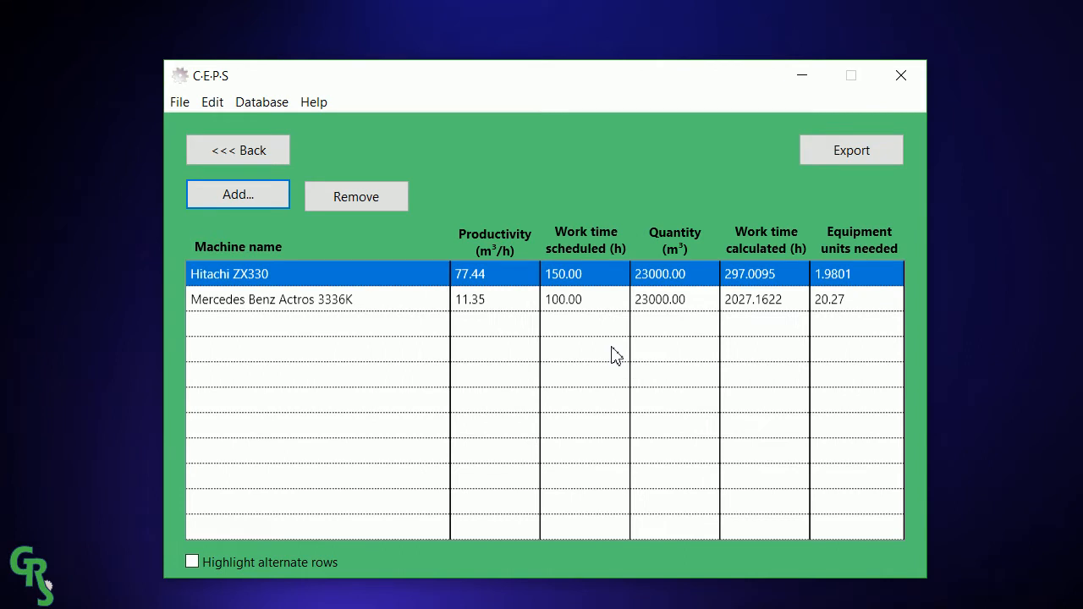
mouse_move(846, 261)
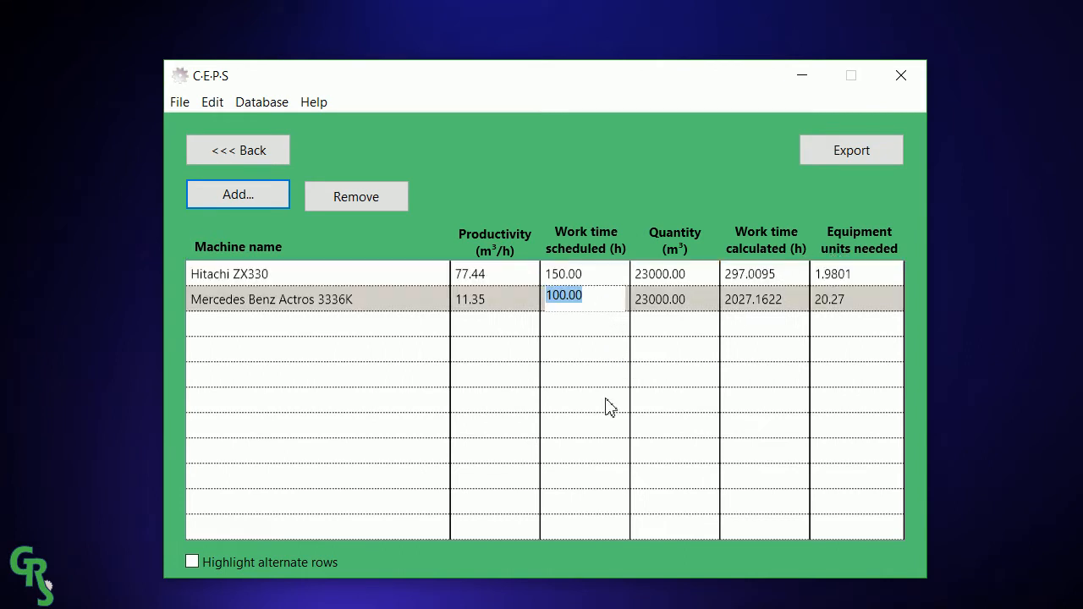
type("150.00")
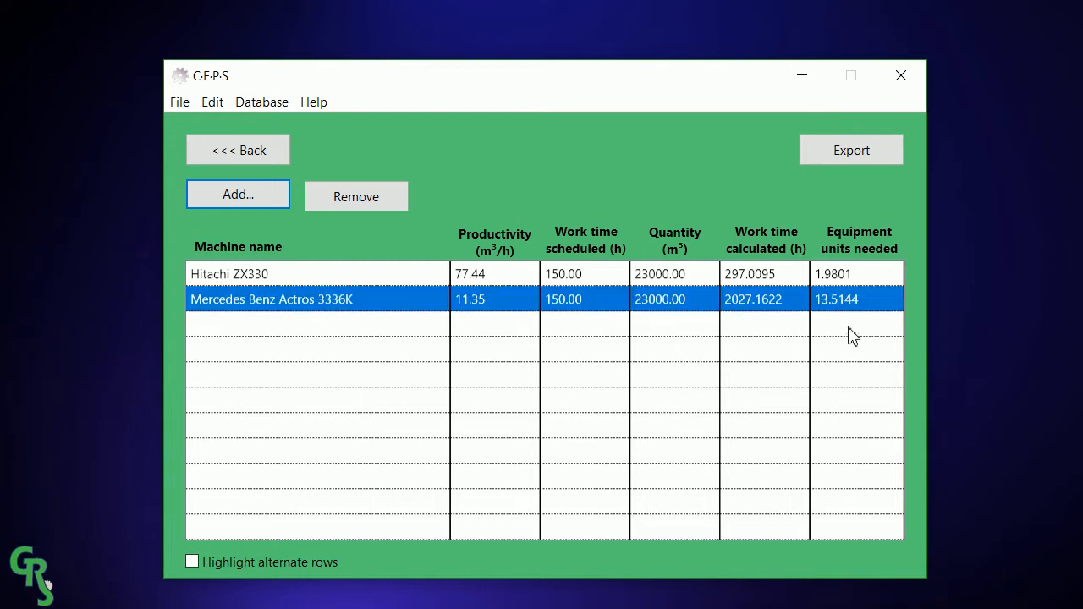
mouse_move(589, 337)
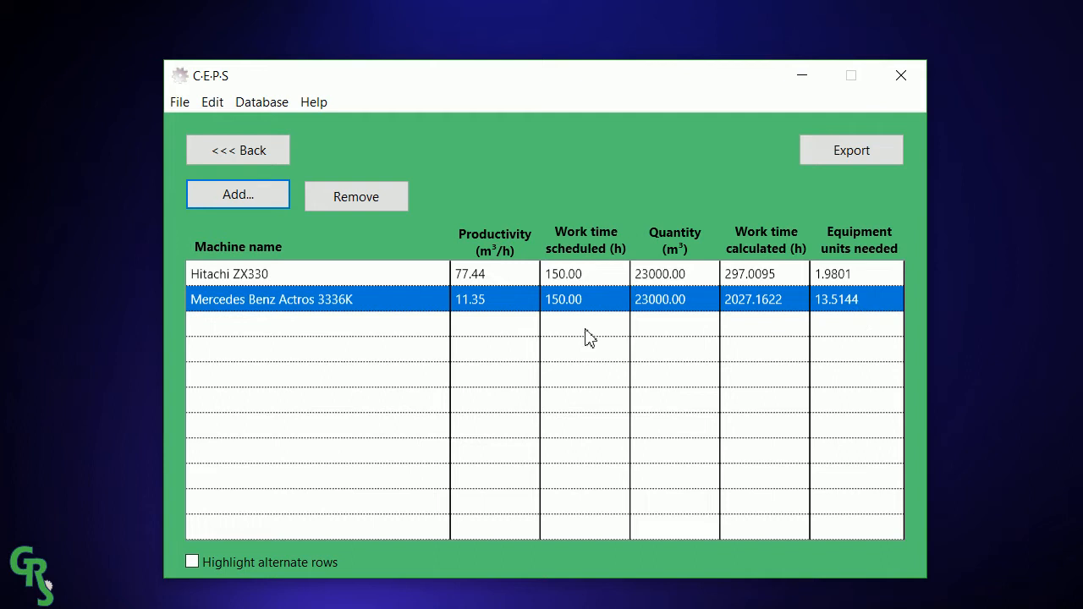
mouse_move(858, 279)
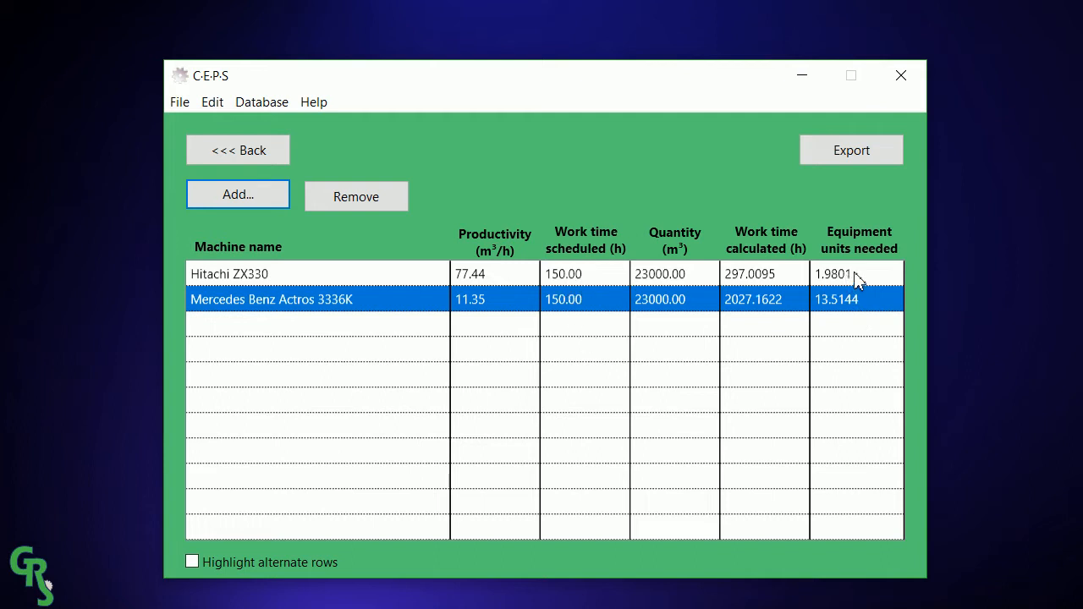
mouse_move(601, 315)
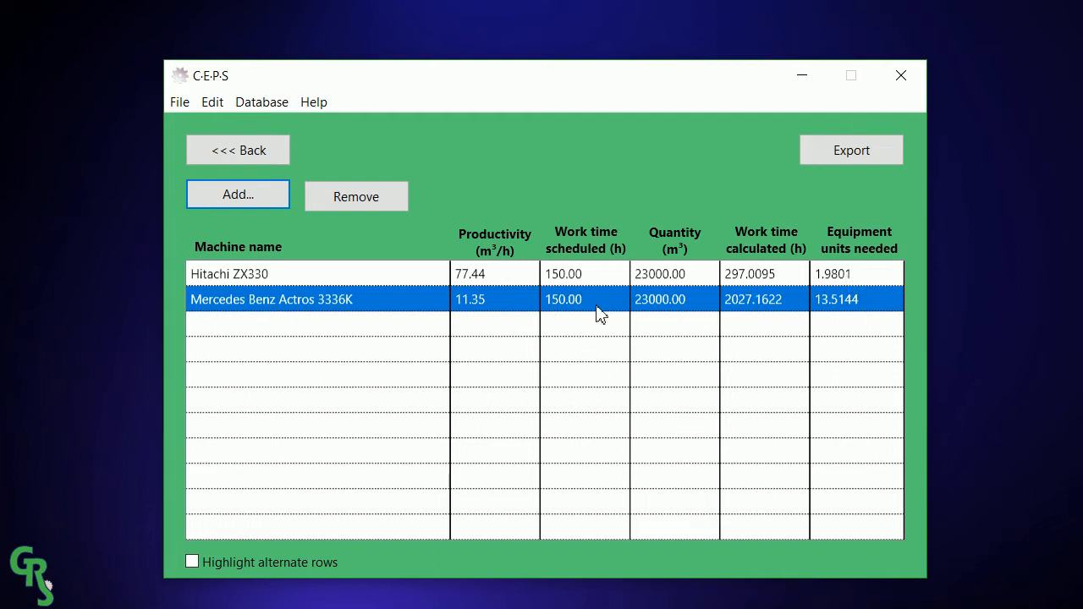
mouse_move(601, 326)
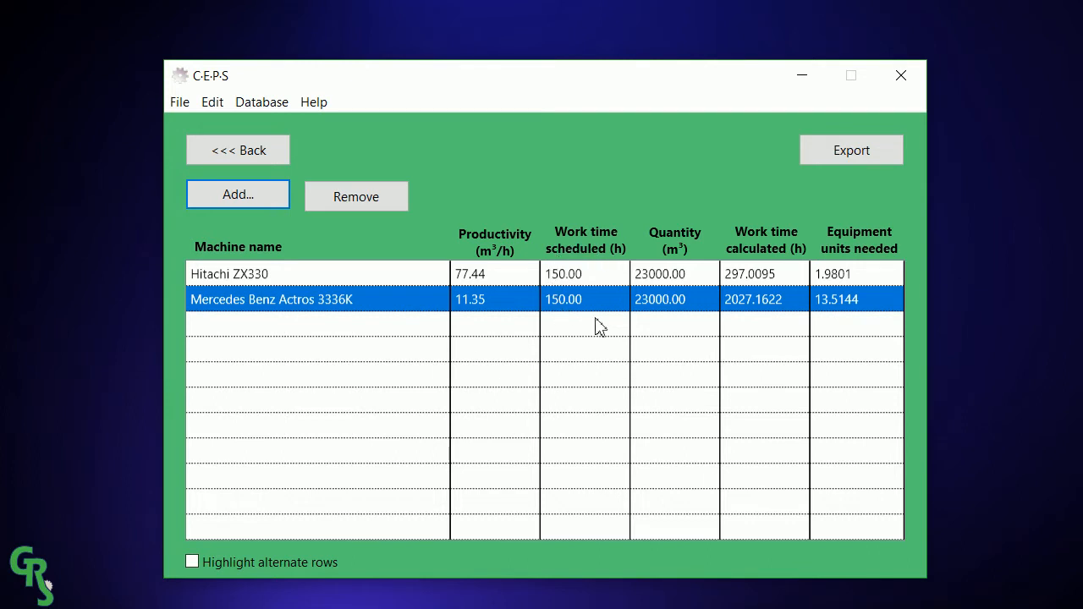
mouse_move(586, 329)
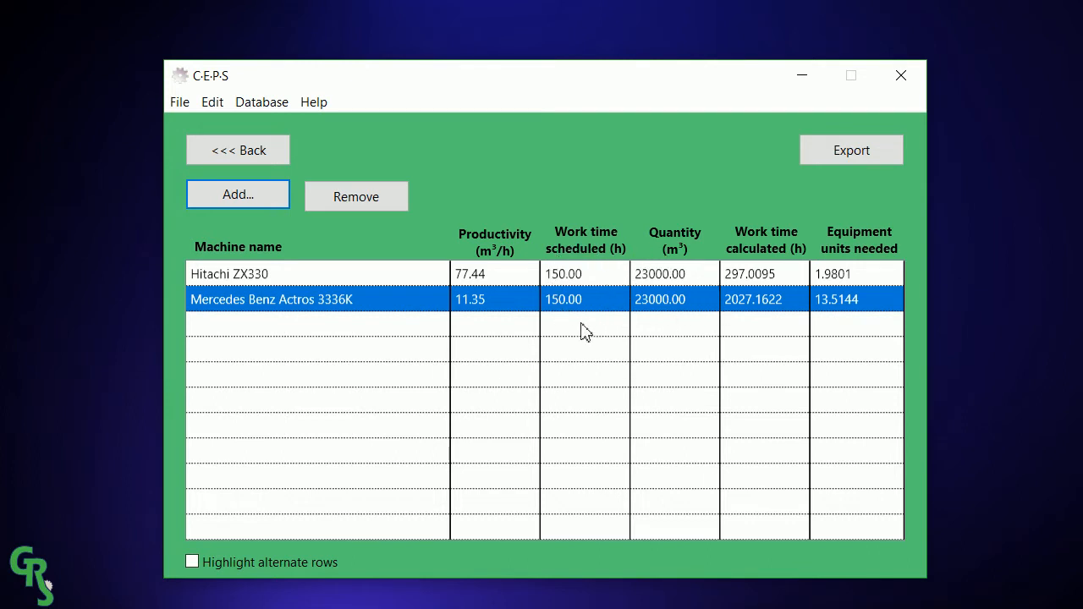
left_click(478, 325)
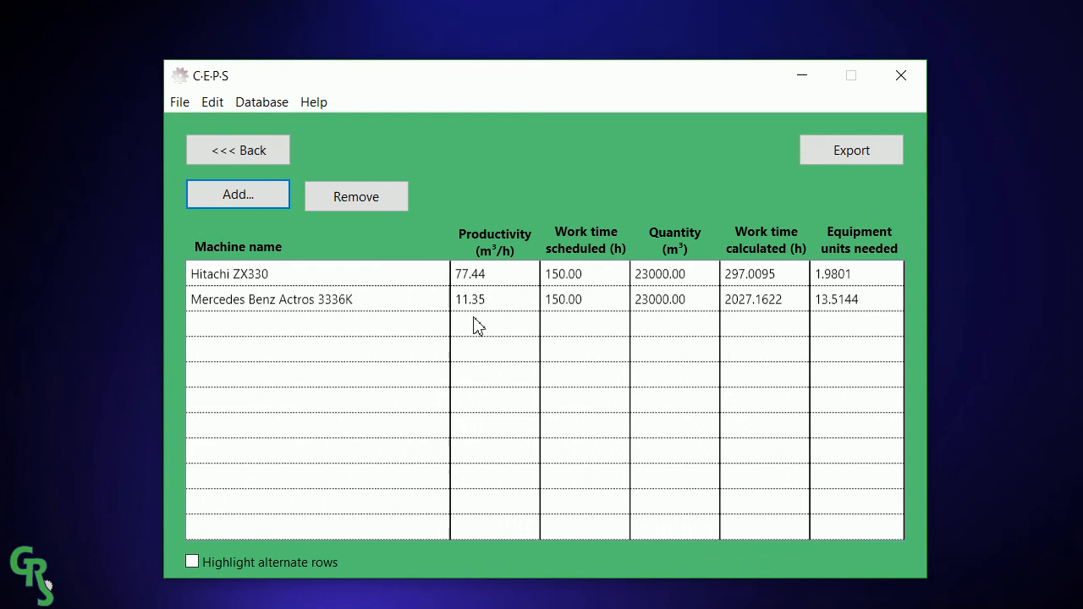
mouse_move(485, 339)
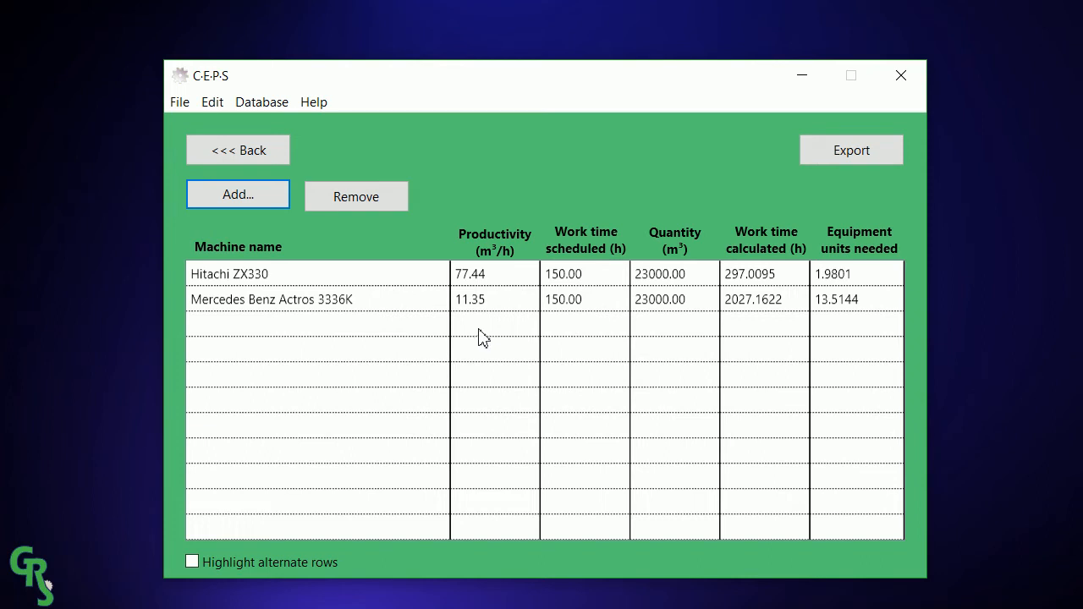
mouse_move(558, 175)
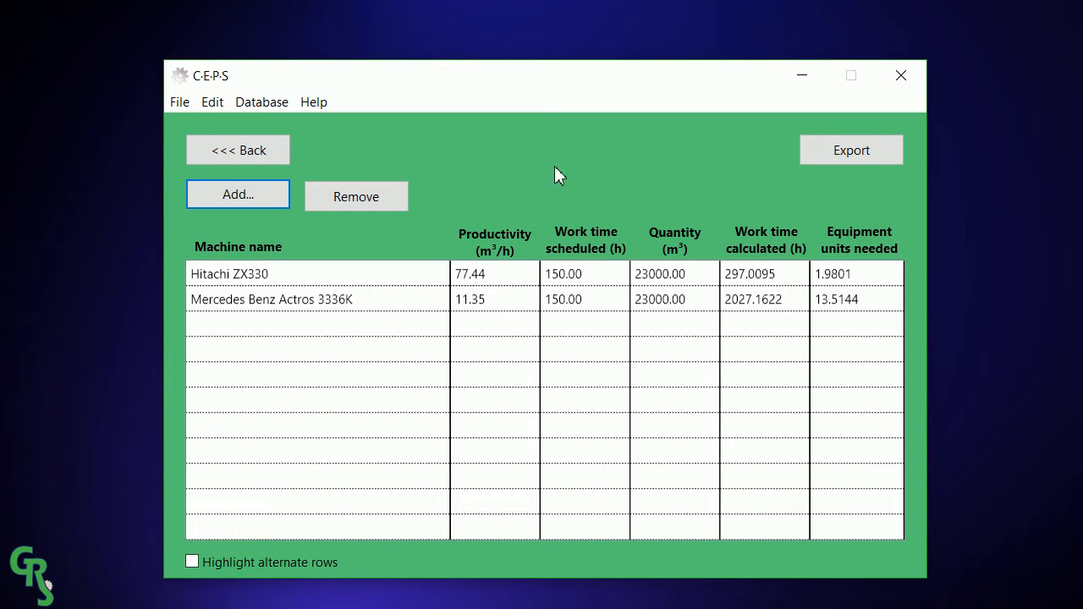
mouse_move(185, 384)
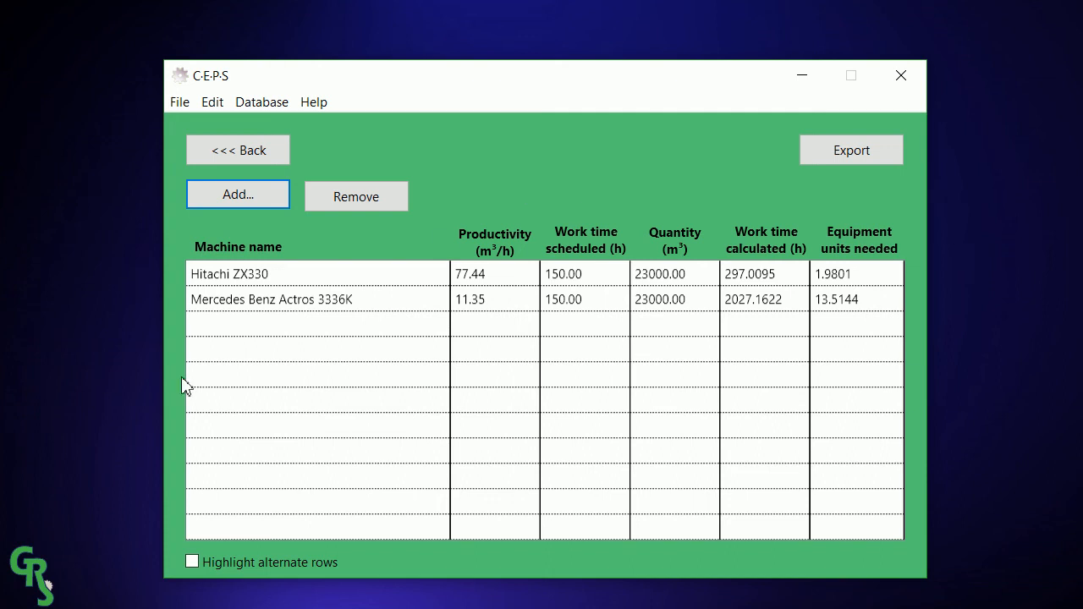